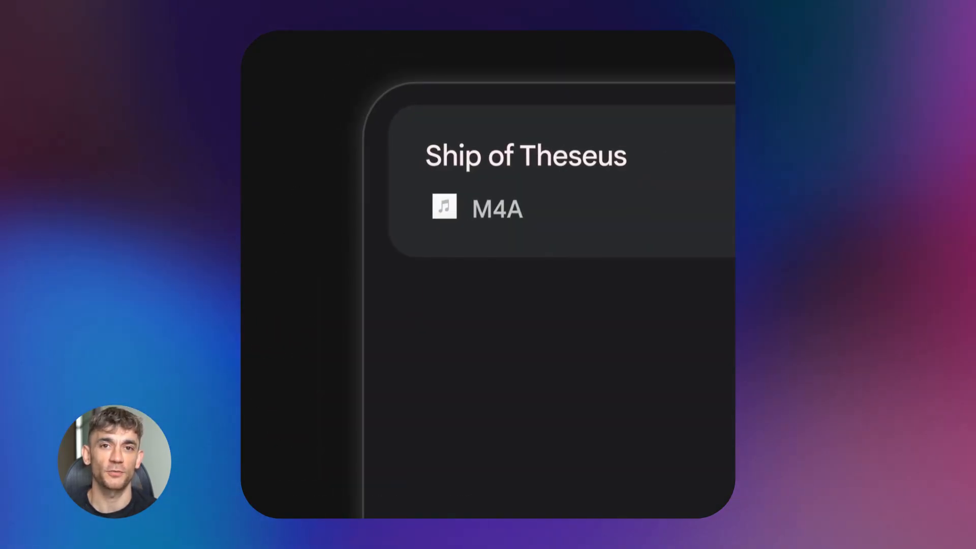
# - Send the Ship of Theseus prompt asking to identify knowledge gaps and build a philosophy-final quiz
pyautogui.write('Take my explanation of the Ship of Theseus and help me identify my knowledge gaps, then cre')
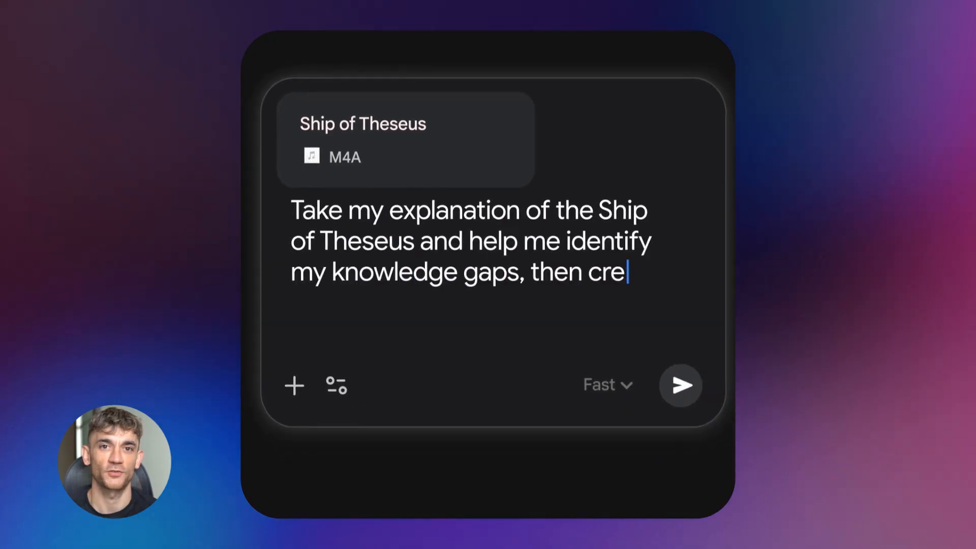
pyautogui.write('ate a quiz based on those gaps so I can study for my philosophy final.')
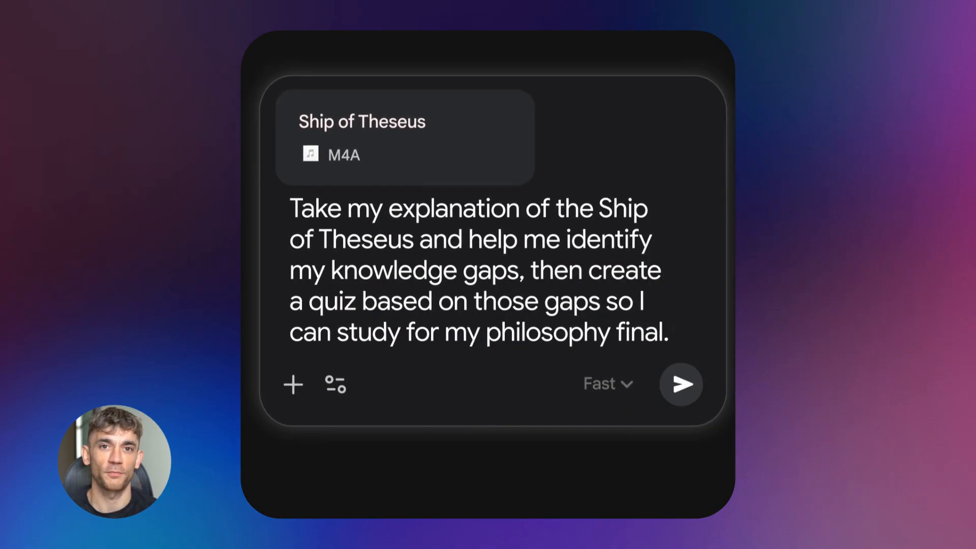
pyautogui.click(680, 384)
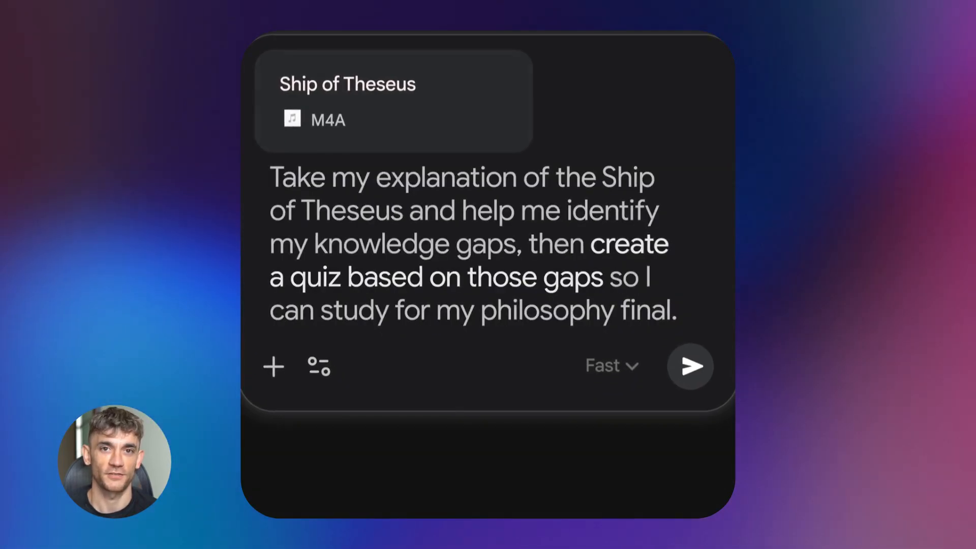
pyautogui.click(690, 366)
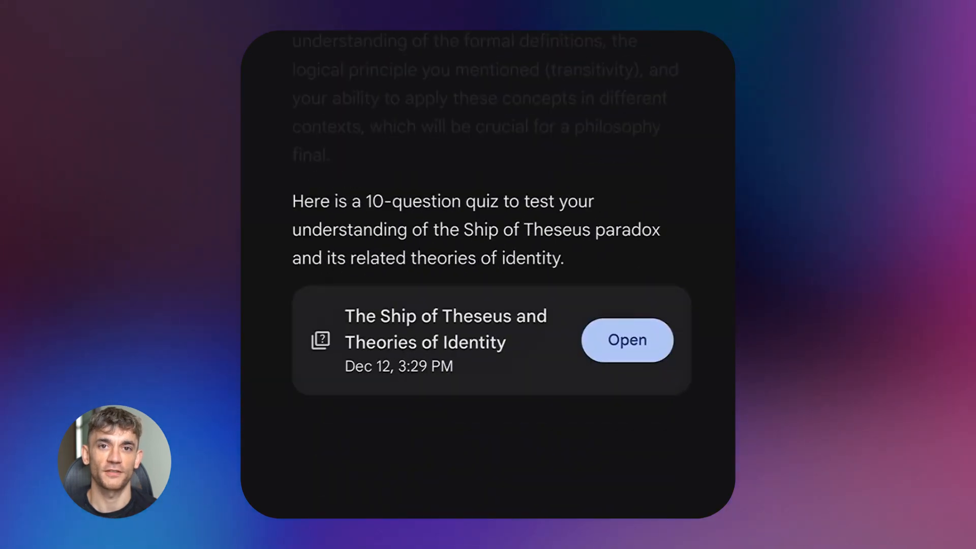
# - Work through the generated Ship of Theseus quiz to a 7/10 score
pyautogui.click(626, 339)
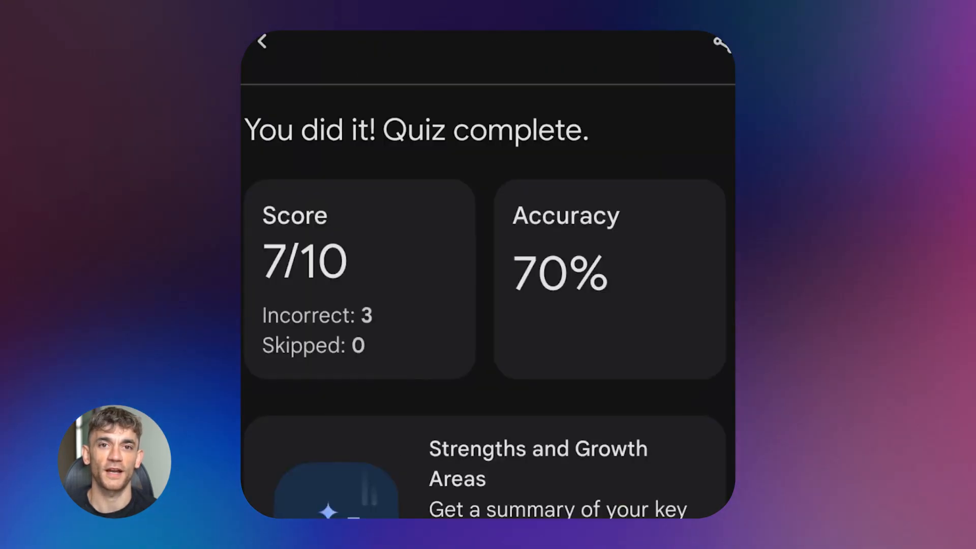
pyautogui.scroll(-3)
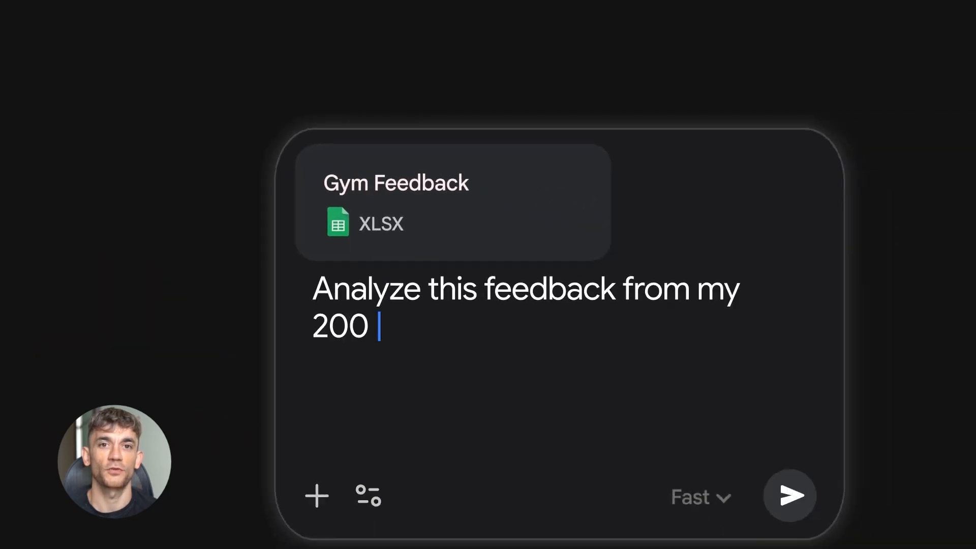
# - Ask for the #1 thing 200 gym members requested in 2025 and their biggest feedback points
pyautogui.write('gym members. What is the #1 thing they asked for in 2025, and what are their biggest points of feedback?')
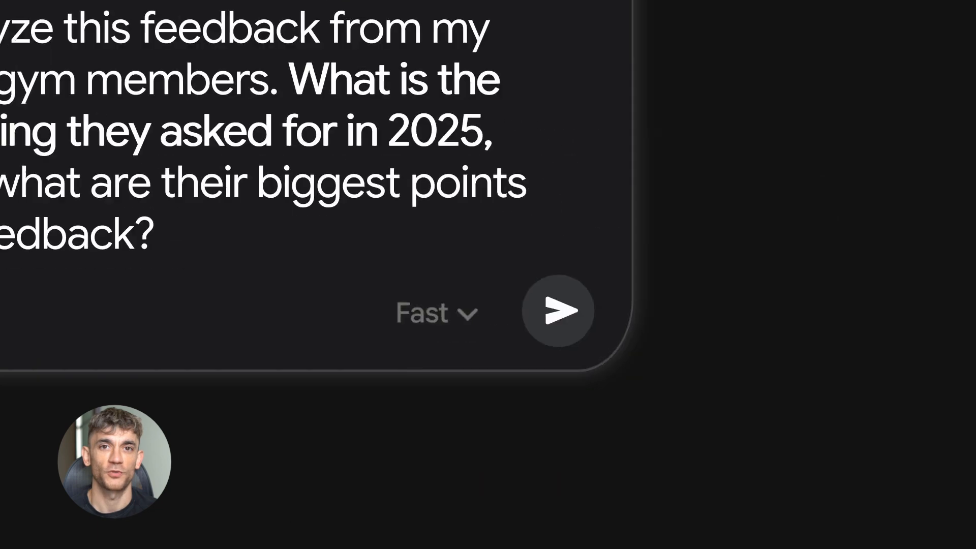
pyautogui.click(556, 310)
pyautogui.write("Okay, let's build a solution for that relating to classes. Dev")
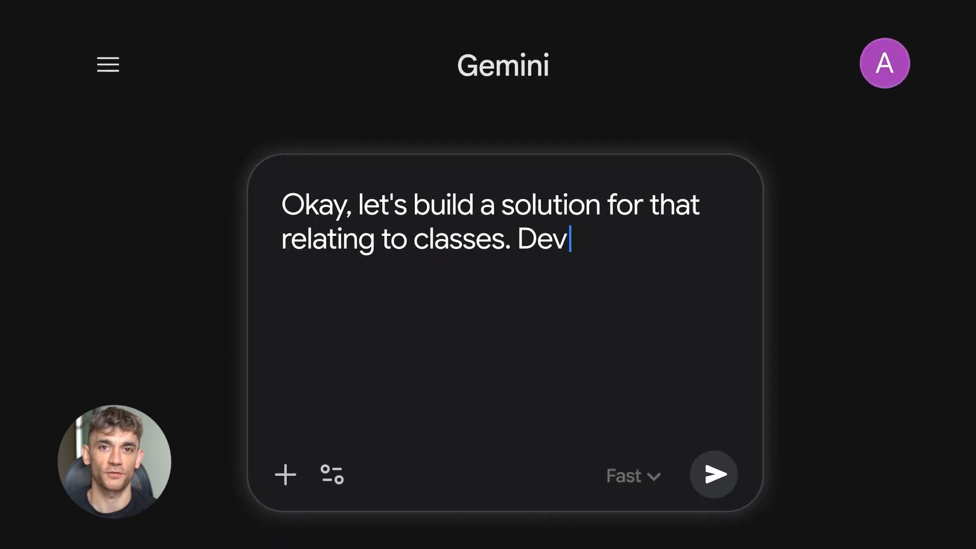
# - Request a 30-day fitness challenge and promotion targeting class pain points and review the weekly themes
pyautogui.write('elop a 30-day fitness challenge and promotion that focuses on improving these pain points. Give me a catchy title and weekly themes.')
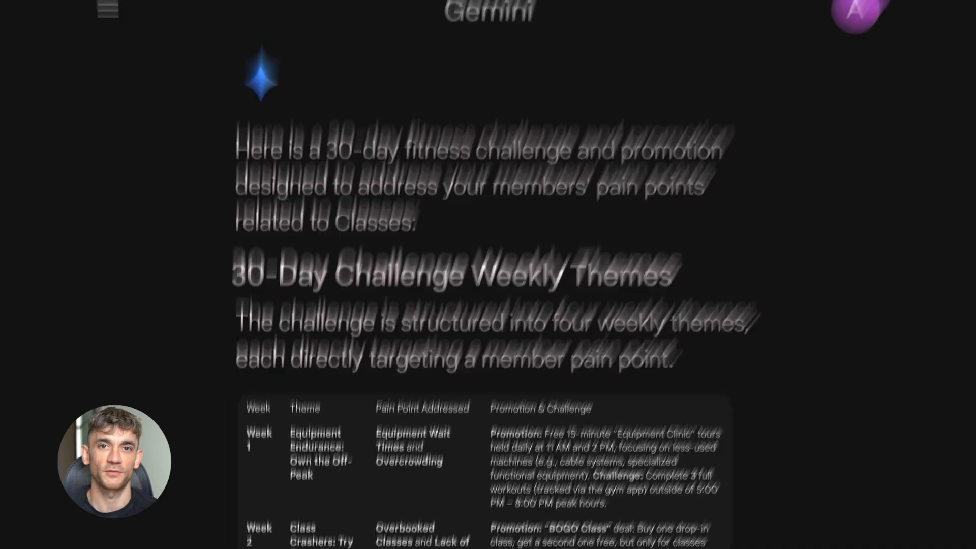
pyautogui.scroll(-3)
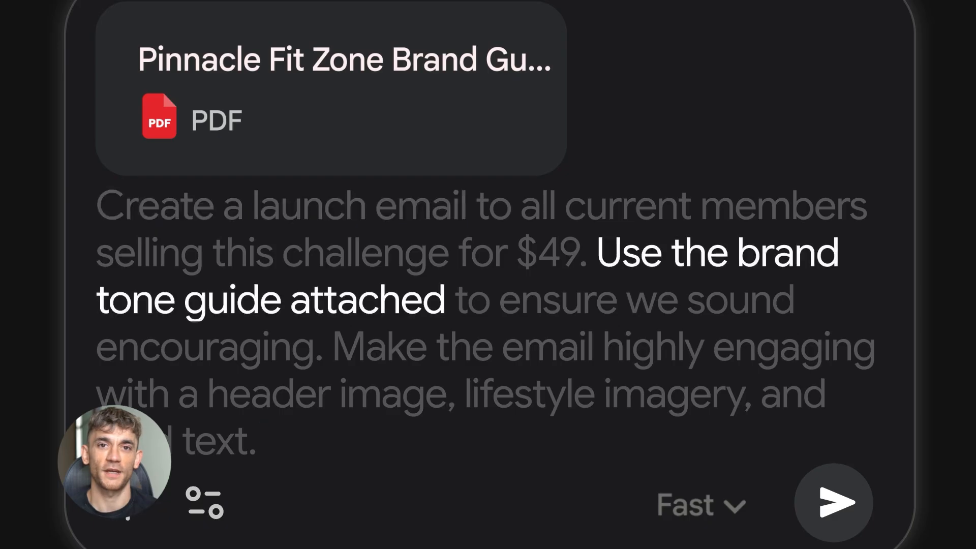
# - Send the brand-guide launch email prompt and review the PinnacleFit $49 challenge Canvas preview
pyautogui.click(202, 504)
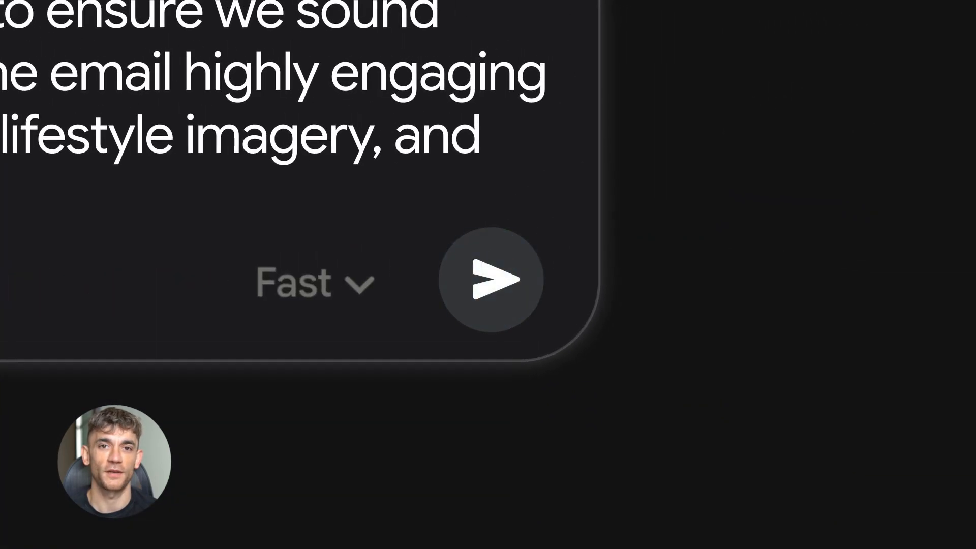
pyautogui.click(494, 278)
pyautogui.write('welcoming vibe.')
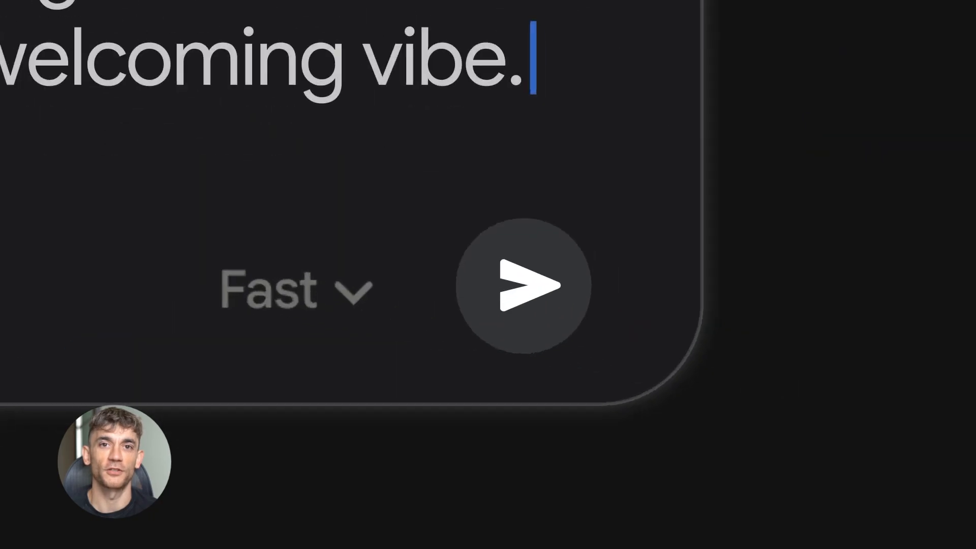
pyautogui.click(526, 286)
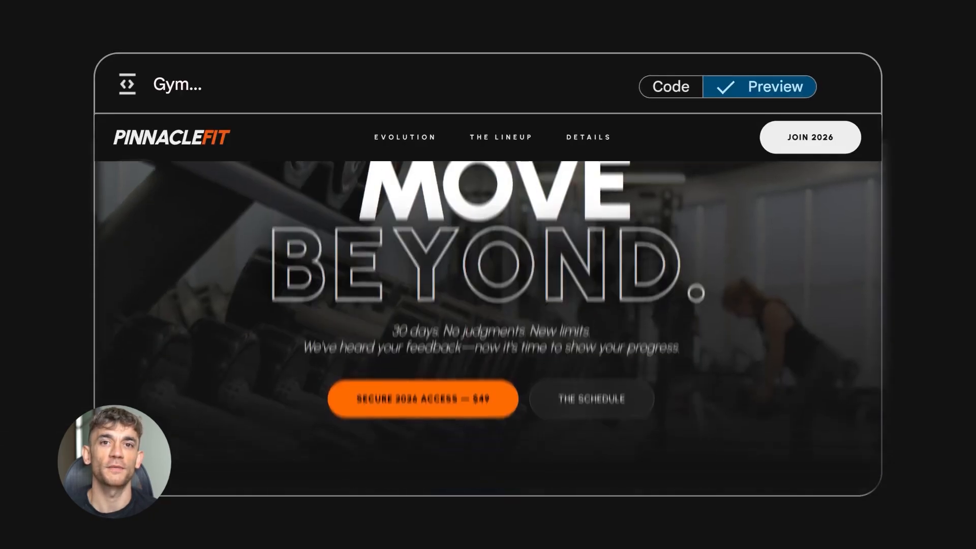
pyautogui.scroll(-3)
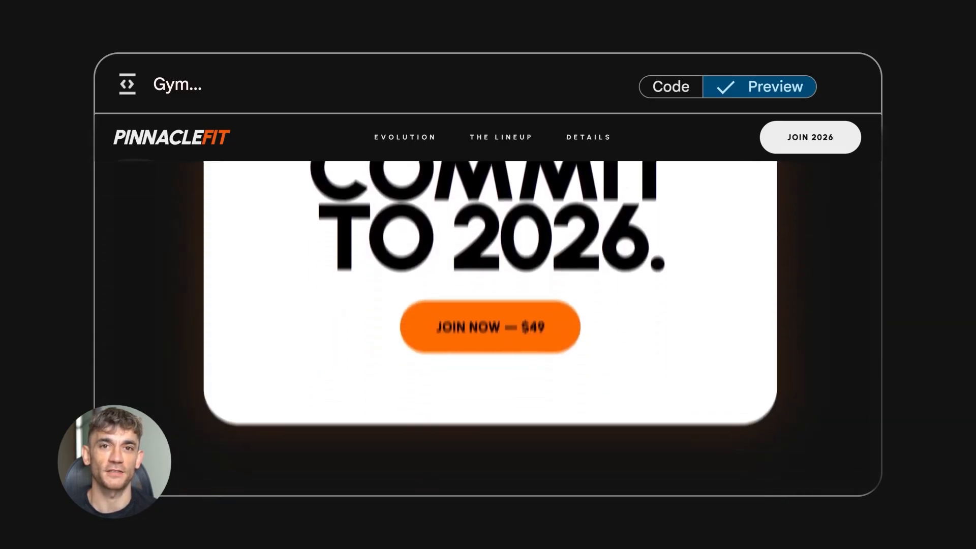
pyautogui.scroll(-3)
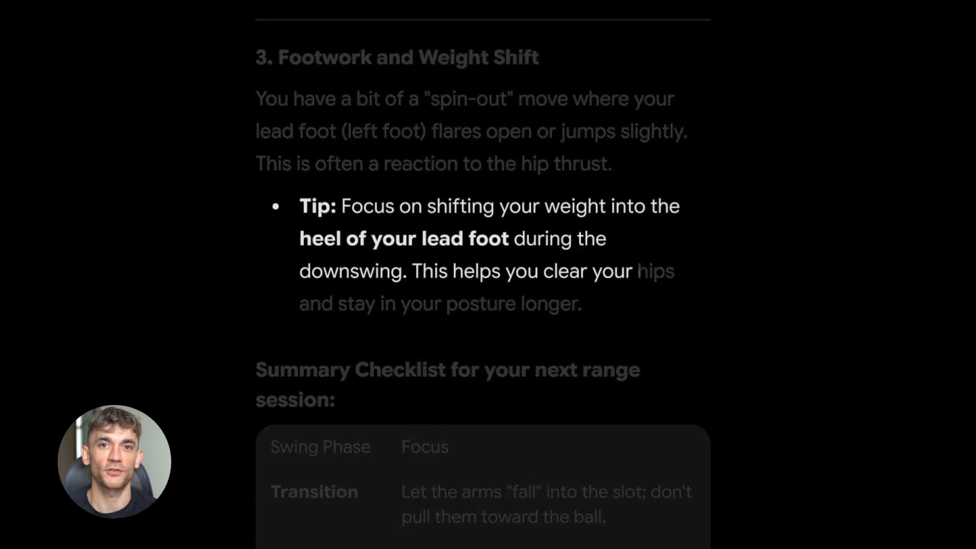
# - Scroll the golf swing analysis to the Footwork and Weight Shift tips and summary checklist
pyautogui.scroll(3)
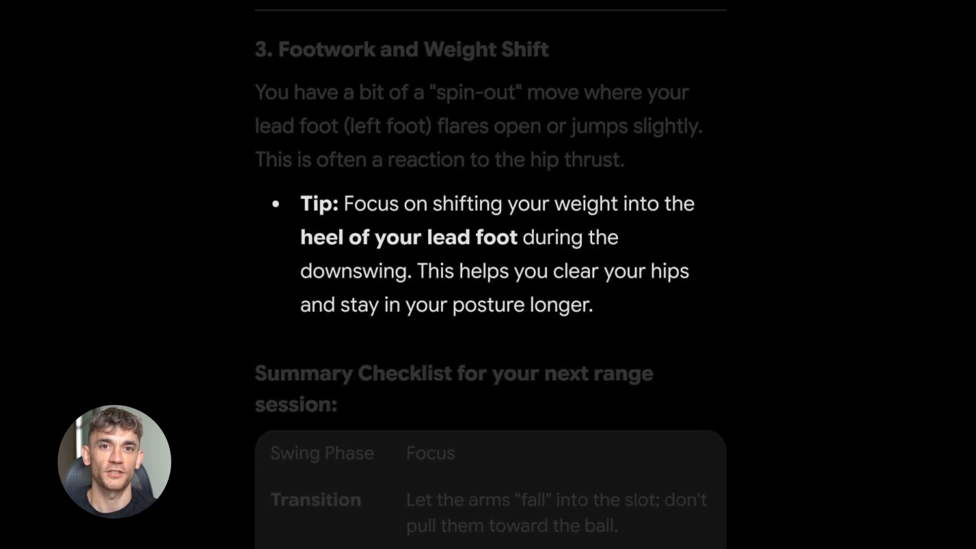
pyautogui.scroll(-3)
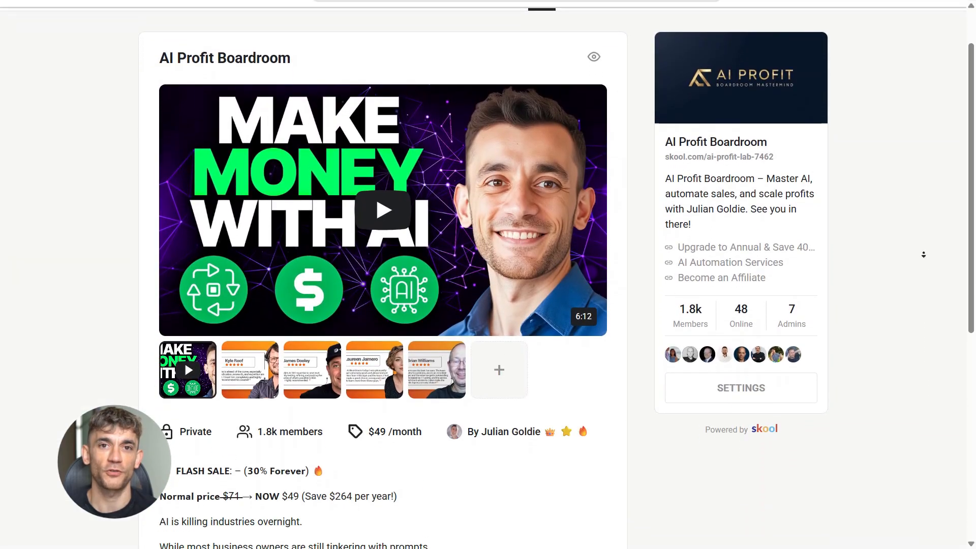
# - Browse the AI Profit Boardroom community page and its Classroom course library
pyautogui.scroll(-3)
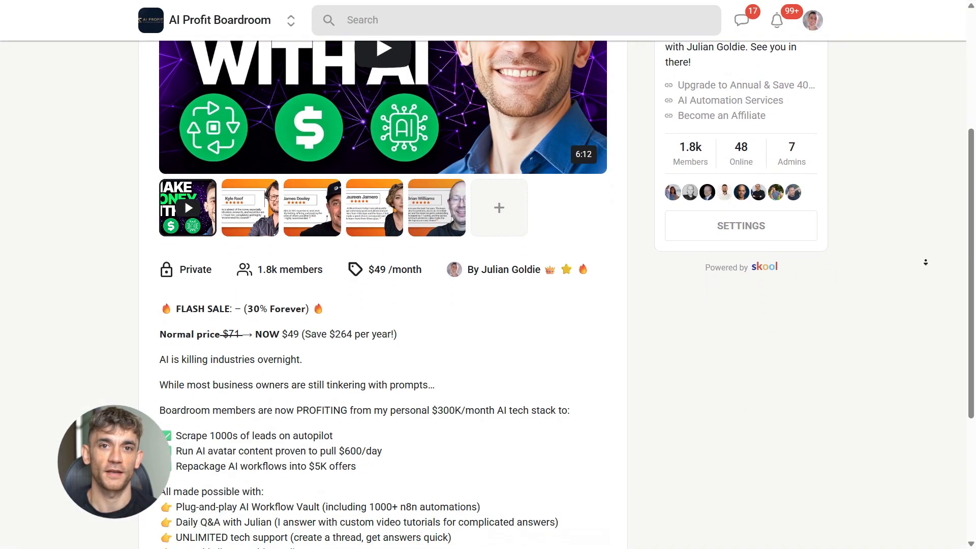
pyautogui.scroll(-3)
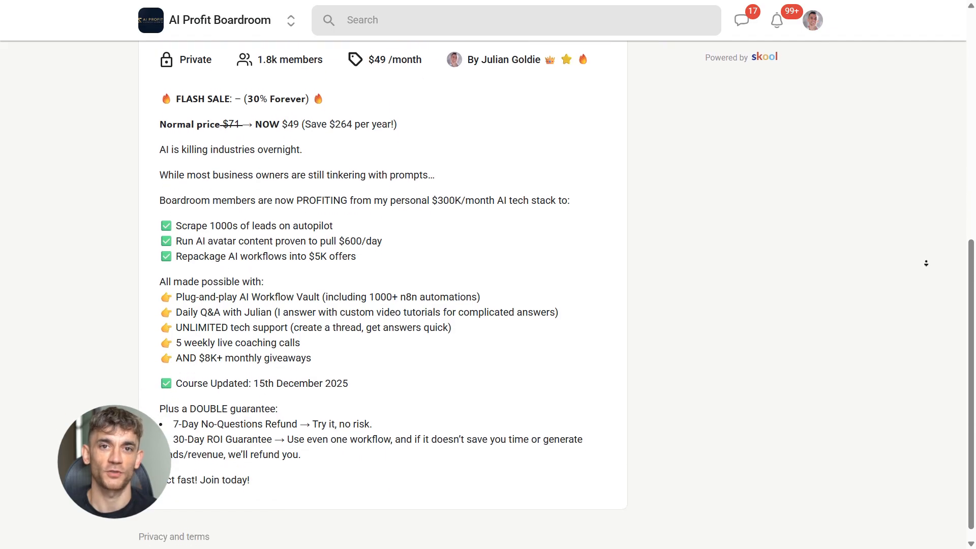
pyautogui.scroll(3)
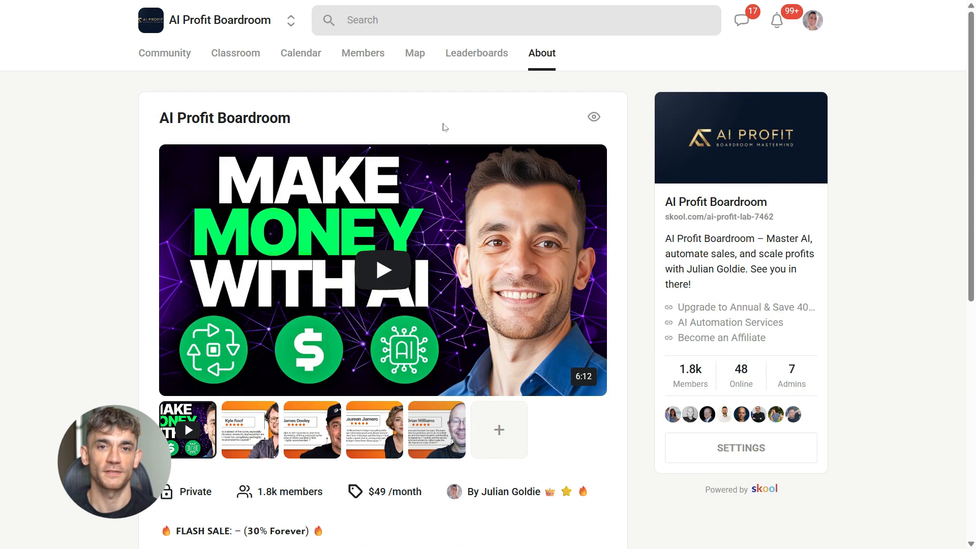
pyautogui.moveTo(332, 134)
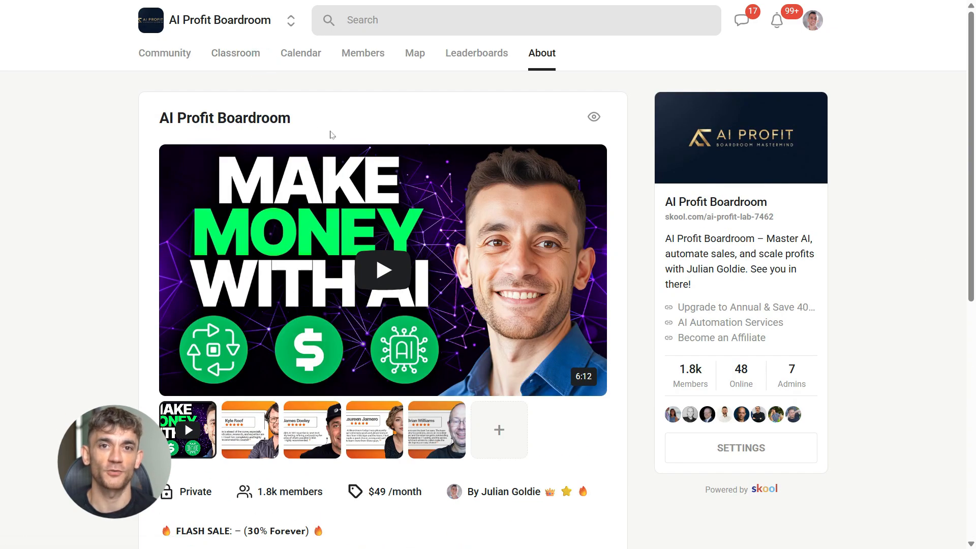
pyautogui.click(235, 53)
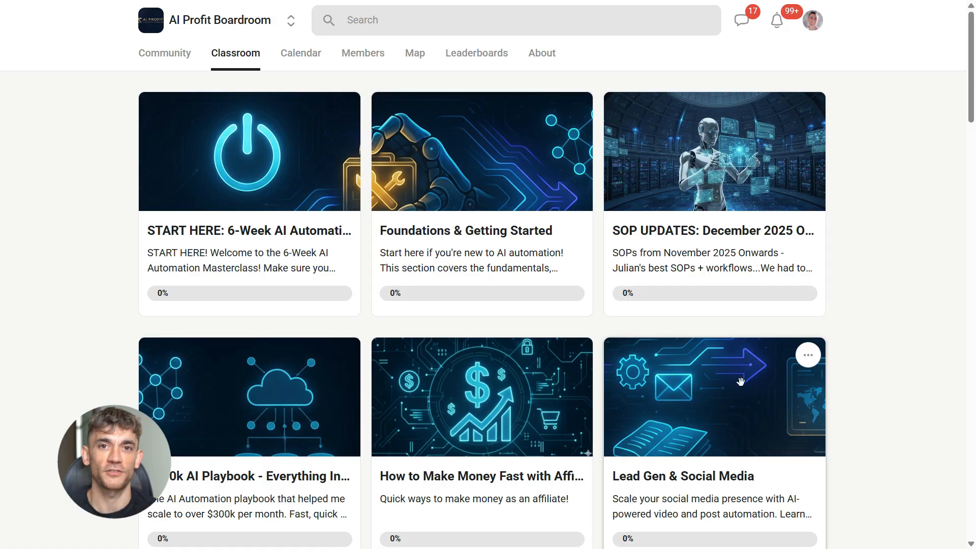
pyautogui.scroll(-3)
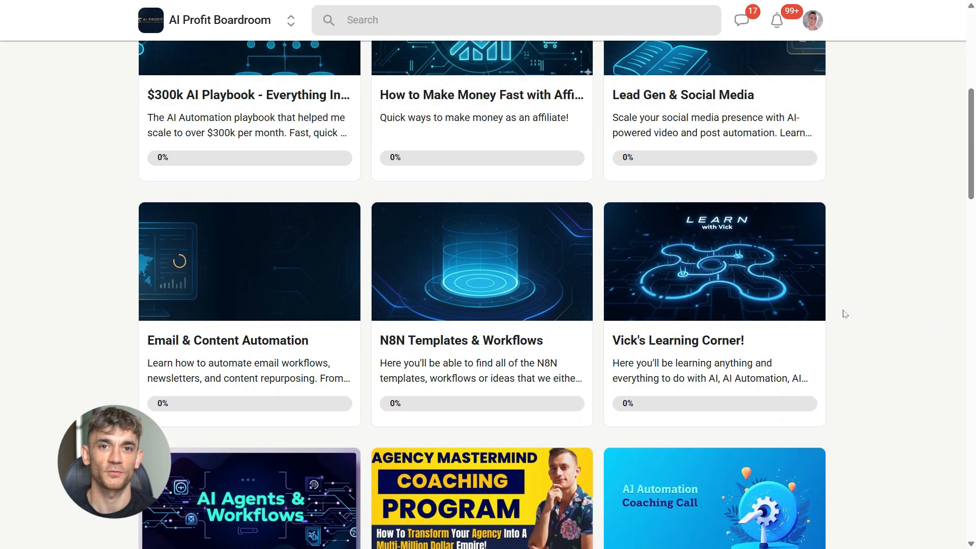
pyautogui.scroll(-3)
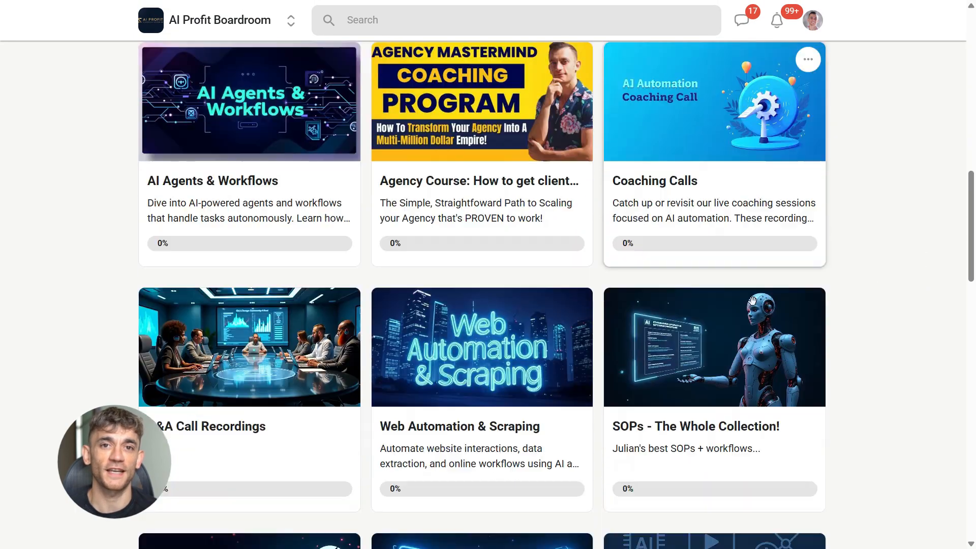
pyautogui.scroll(-3)
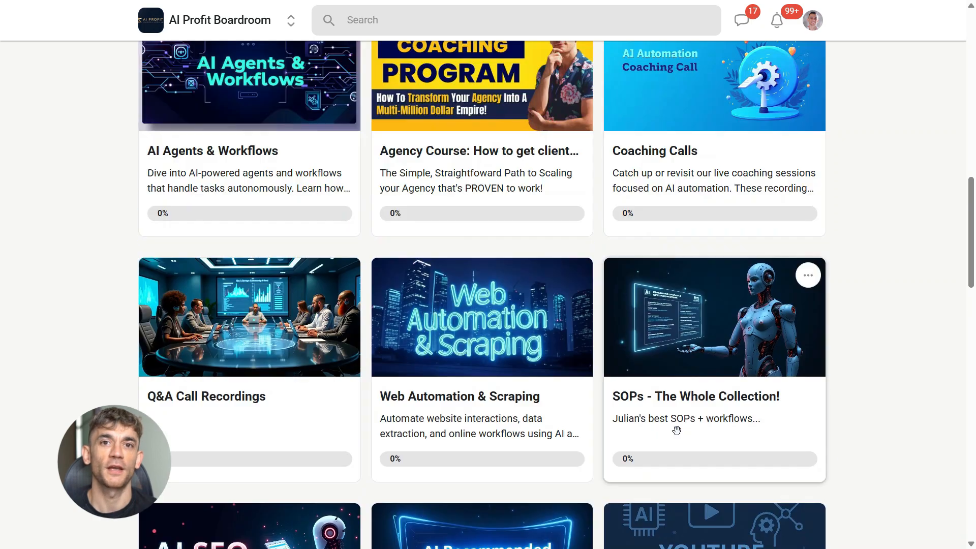
pyautogui.scroll(3)
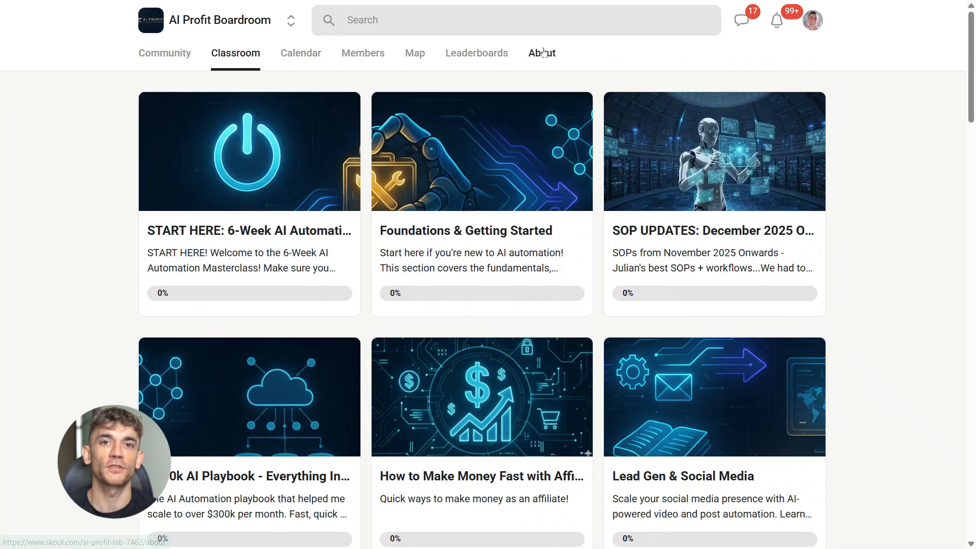
# - Switch to the community's About page and scroll to its top
pyautogui.click(541, 53)
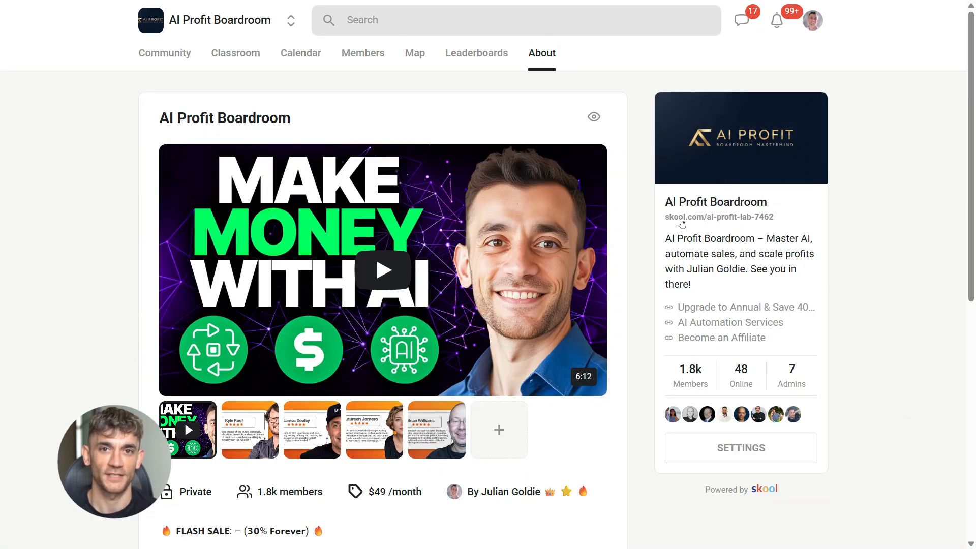
pyautogui.scroll(3)
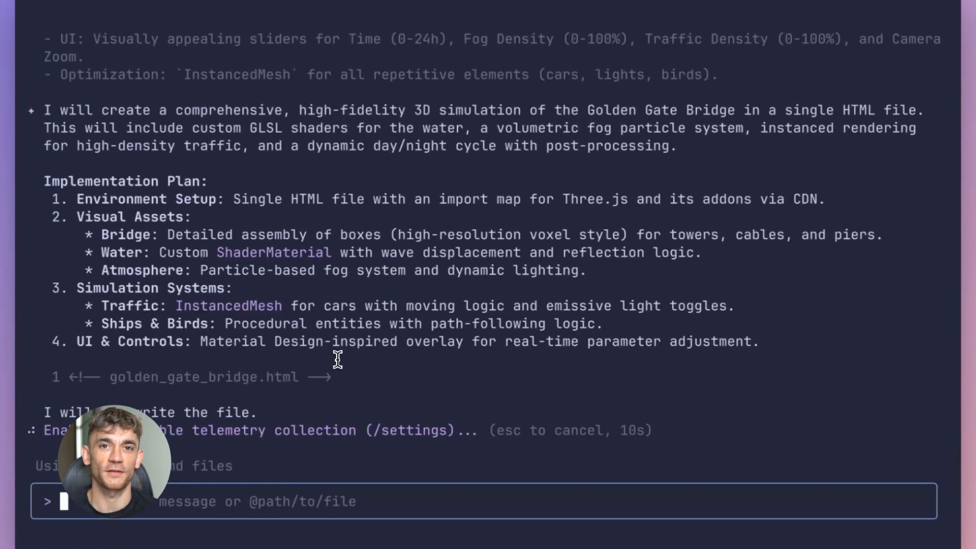
# - Scroll through the Golden Gate Bridge simulation plan and the config code-review comments
pyautogui.scroll(-3)
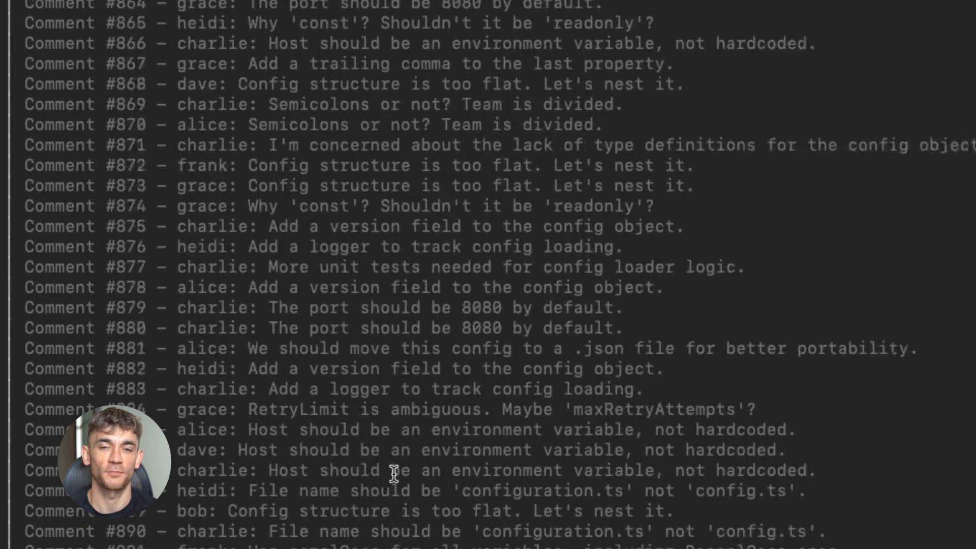
pyautogui.scroll(3)
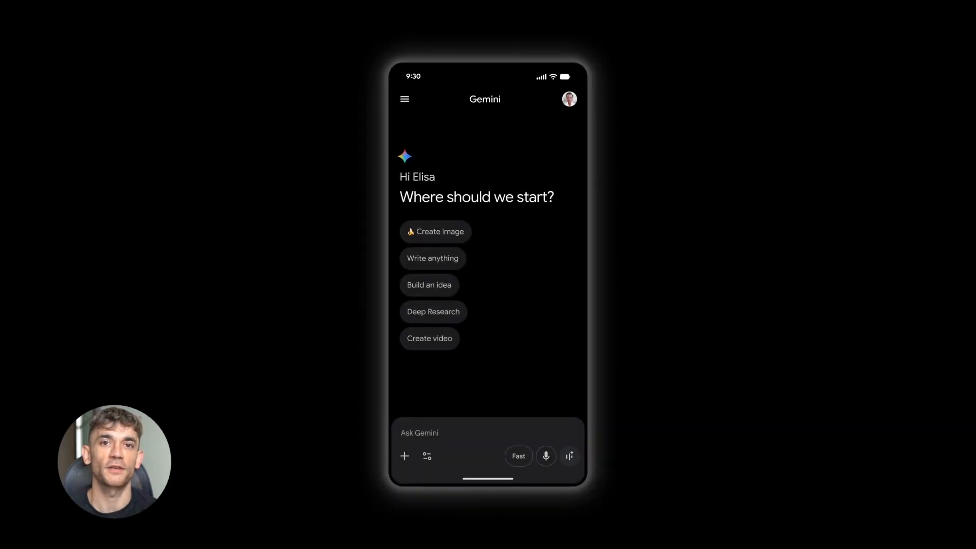
# - With Canvas enabled, request a 'what to cook' mood-quiz app producing three meal cards with recipes and photos
pyautogui.click(404, 456)
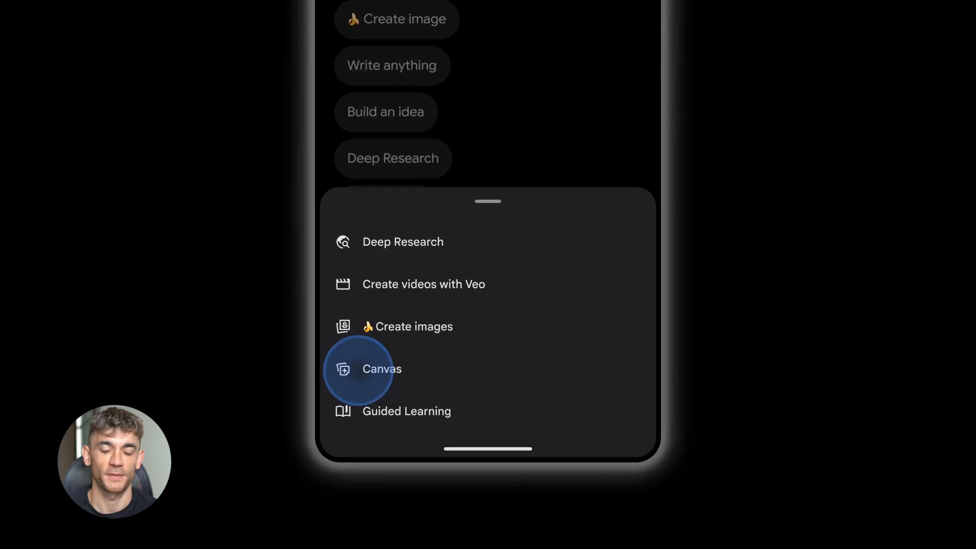
pyautogui.click(382, 368)
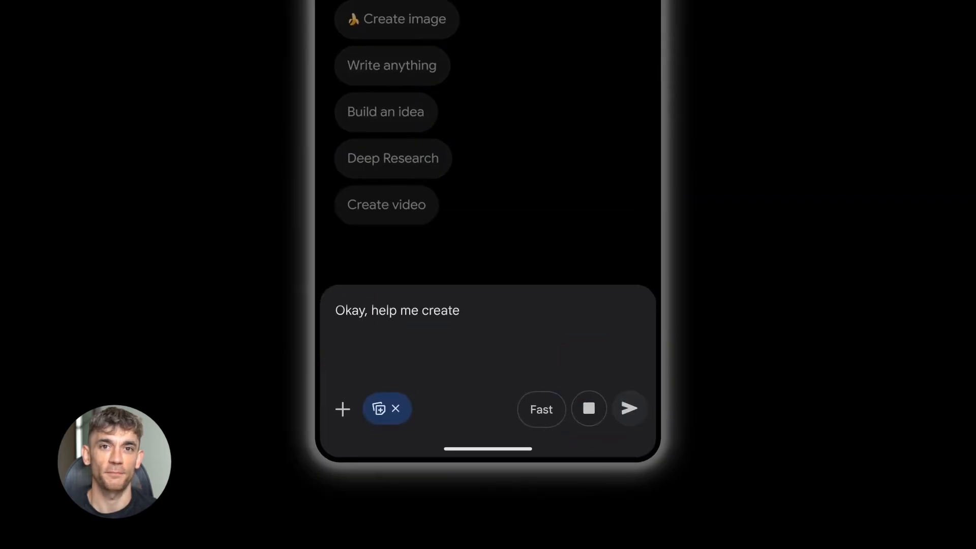
pyautogui.write("a 'what to cook' app that asks me some multiple choice")
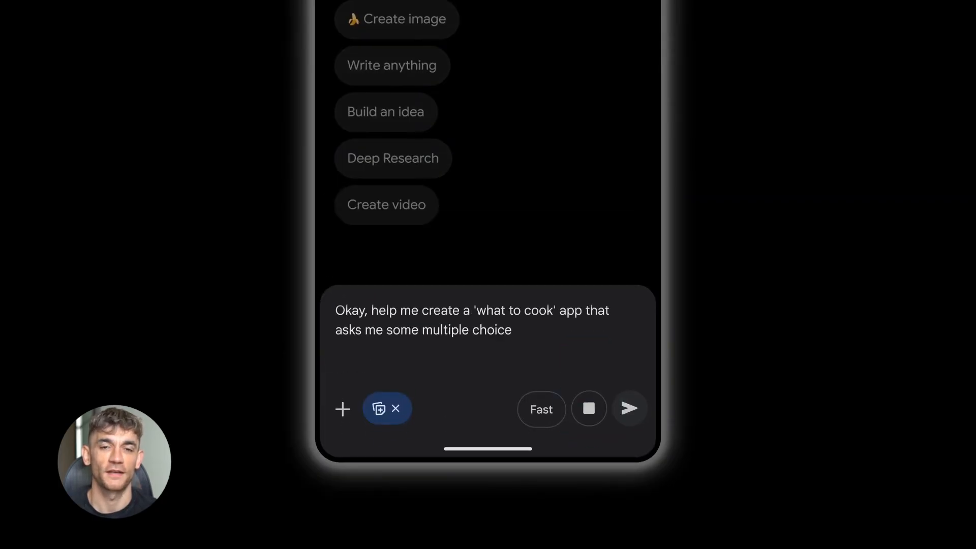
pyautogui.write('questions about my mood and then creates three distinct meal')
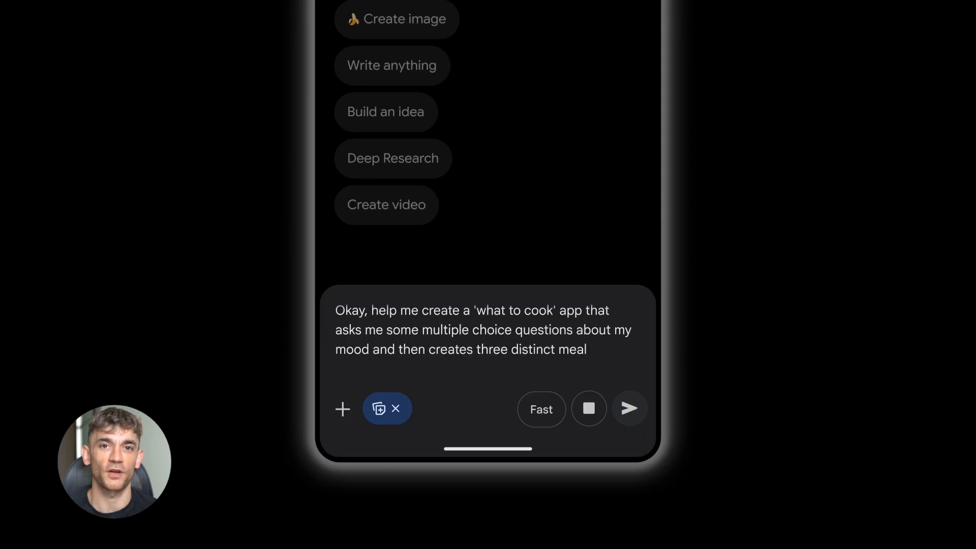
pyautogui.write('cards with recipes and photos. Oh and ensure there')
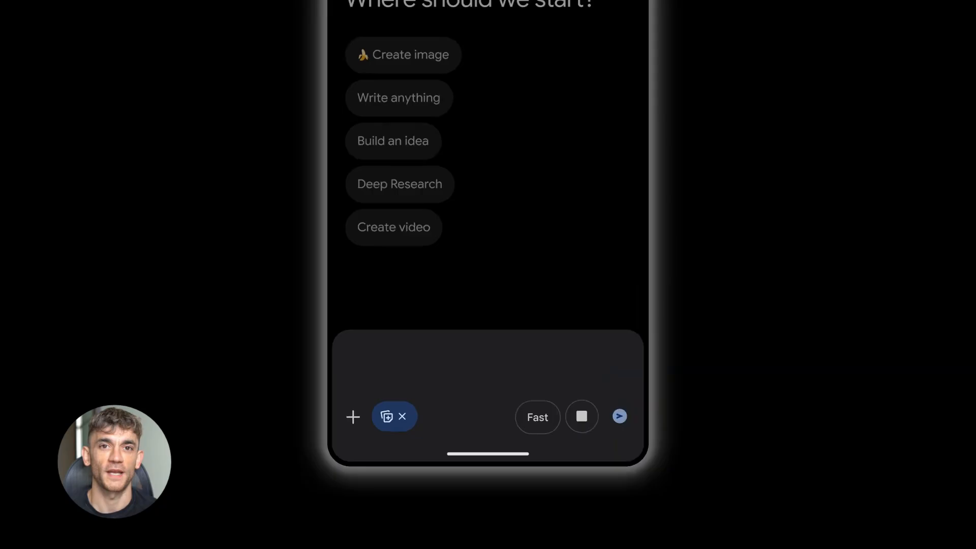
pyautogui.click(619, 417)
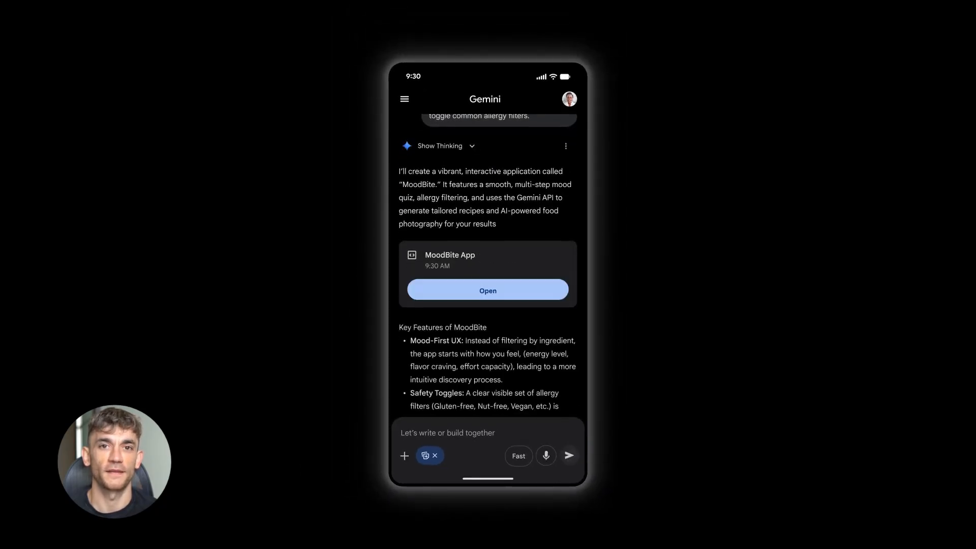
# - Launch the MoodBite app and enable the Nut-Free allergy filter
pyautogui.click(487, 290)
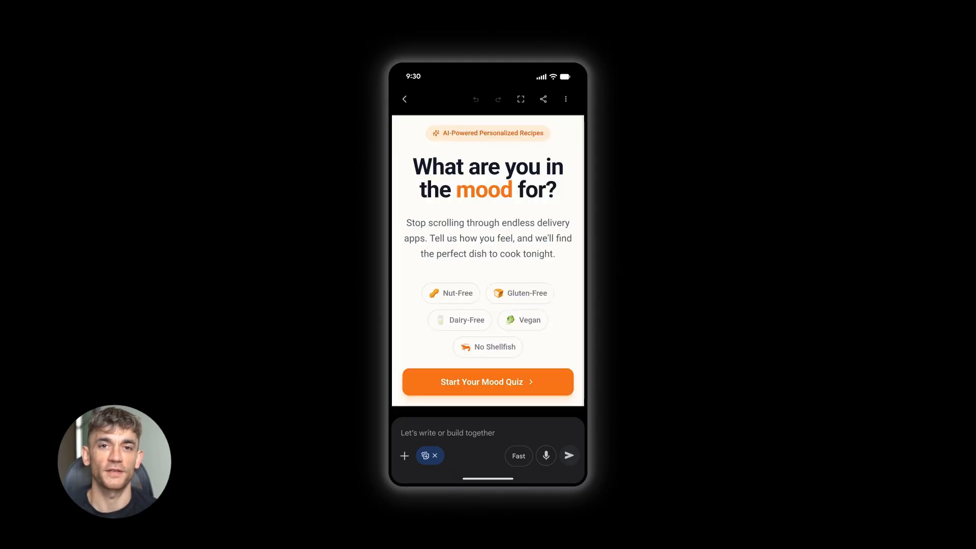
pyautogui.click(451, 293)
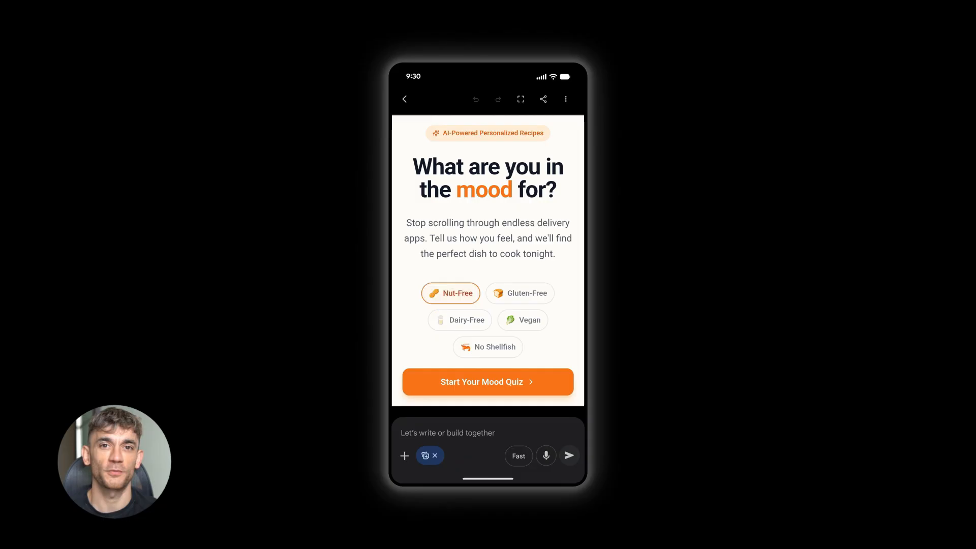
pyautogui.click(487, 382)
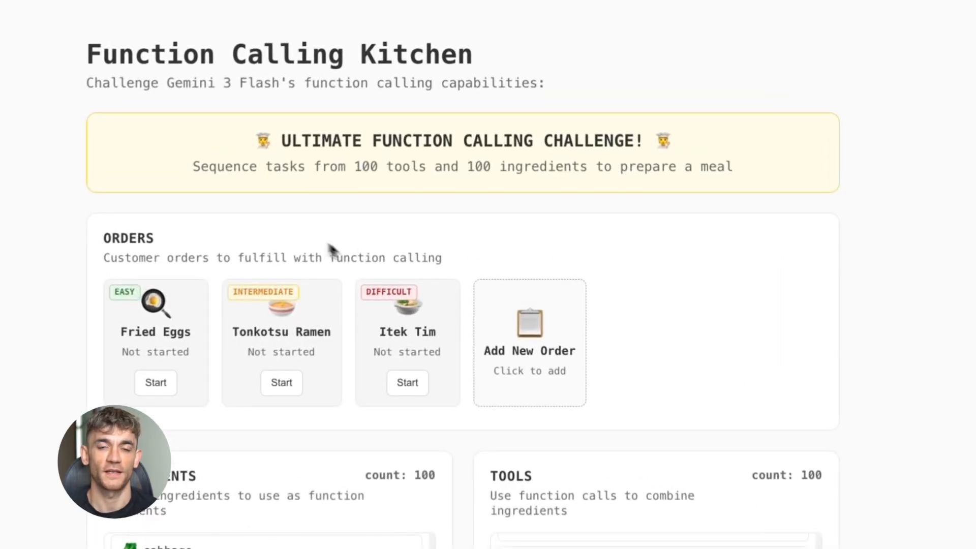
pyautogui.moveTo(305, 402)
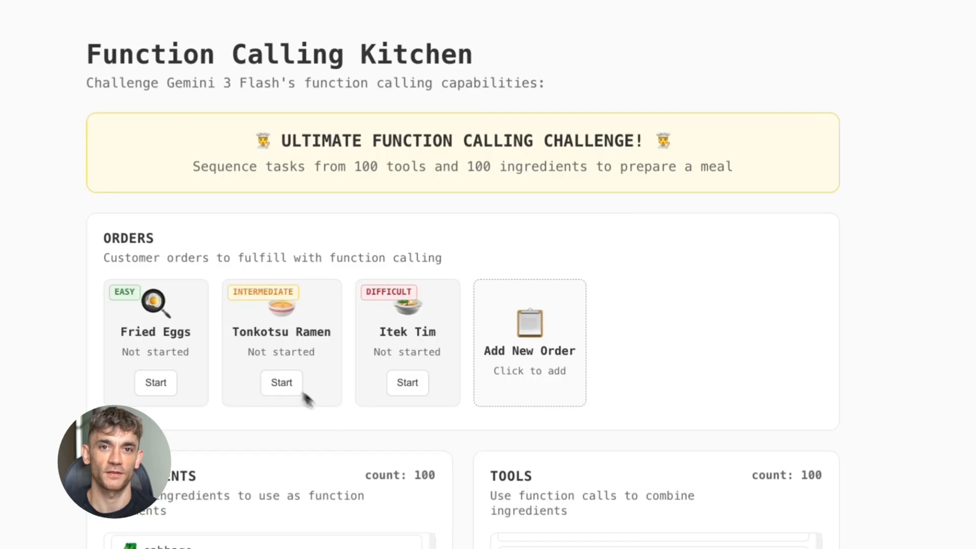
# - Start the Tonkotsu Ramen order and have the cooking agent produce Pork Tonkotsu Ramen via the Kitchen Log
pyautogui.click(281, 382)
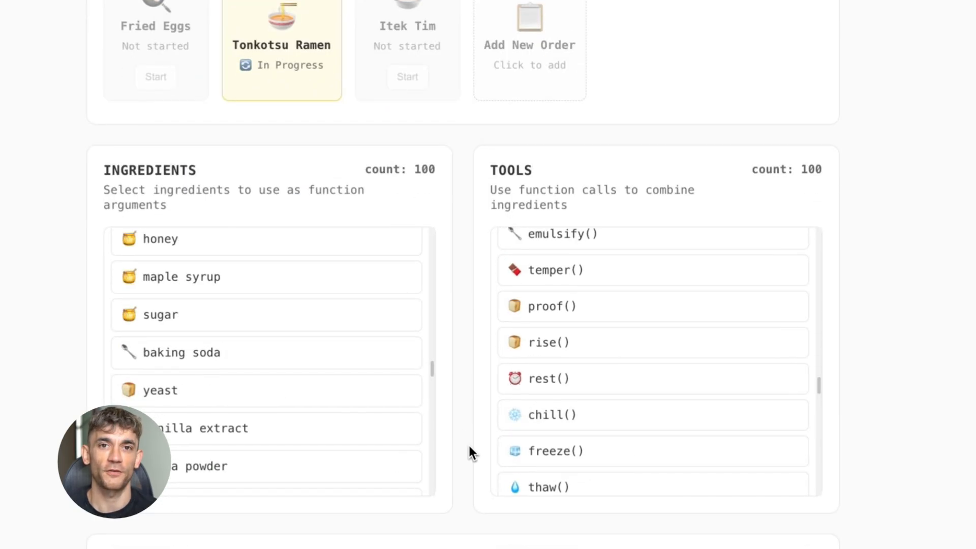
pyautogui.scroll(-3)
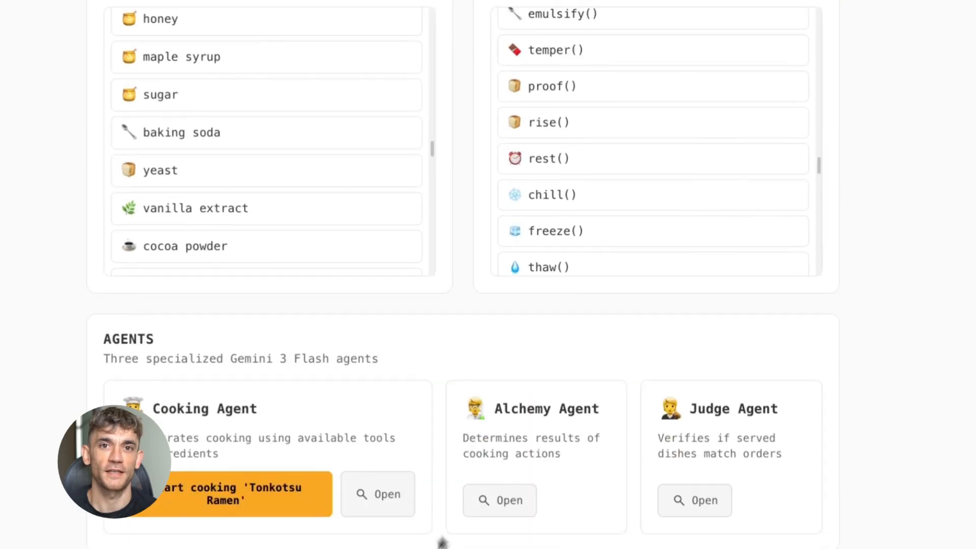
pyautogui.scroll(-3)
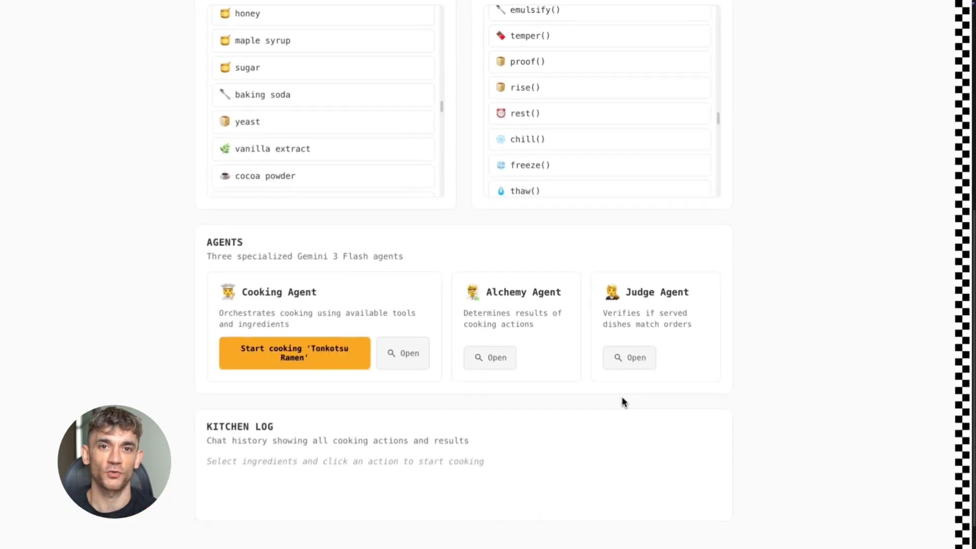
pyautogui.click(294, 353)
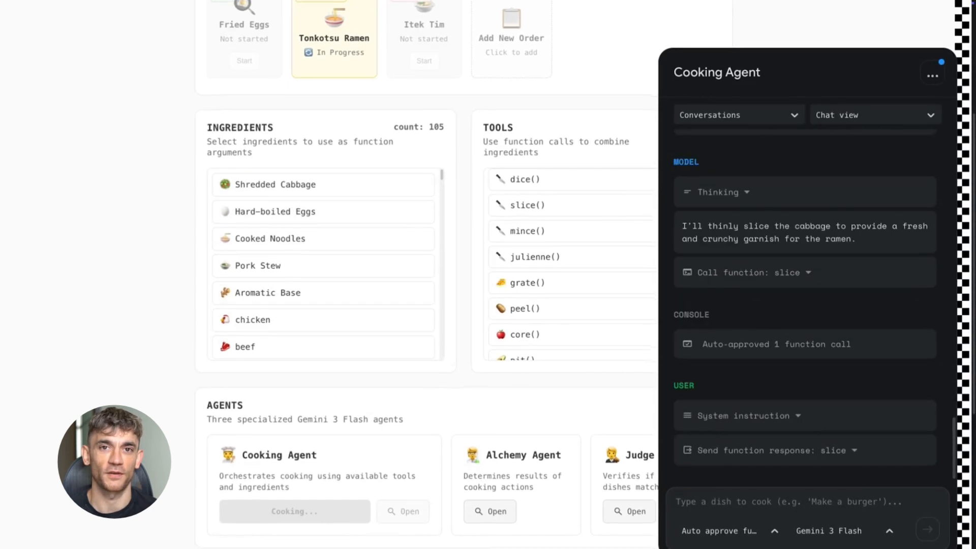
pyautogui.scroll(-3)
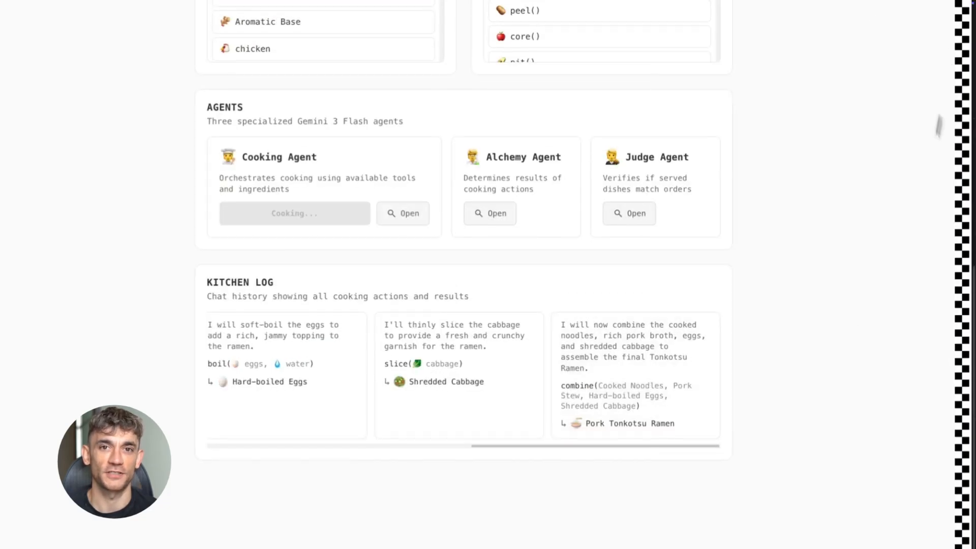
pyautogui.scroll(-3)
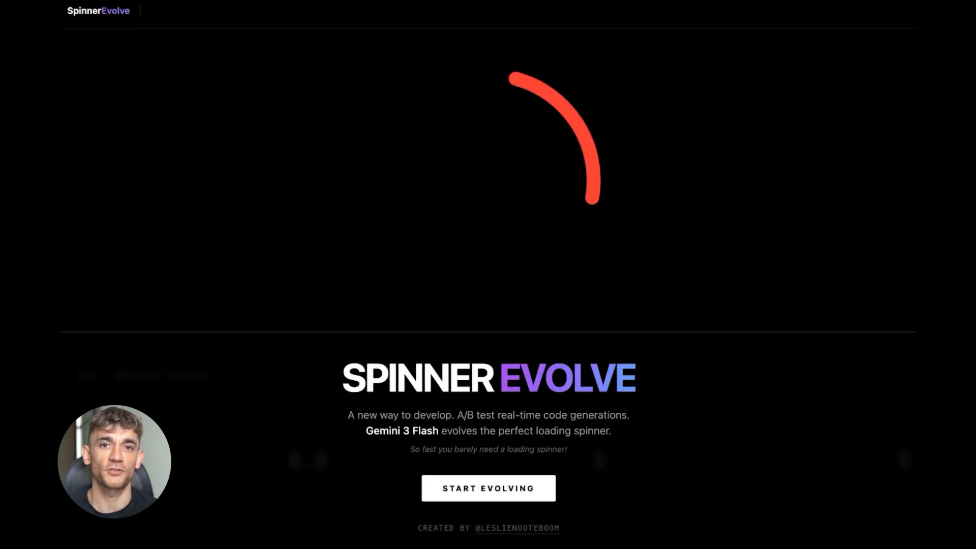
# - Start evolving loading spinner variants and select variant B as preferred
pyautogui.click(489, 489)
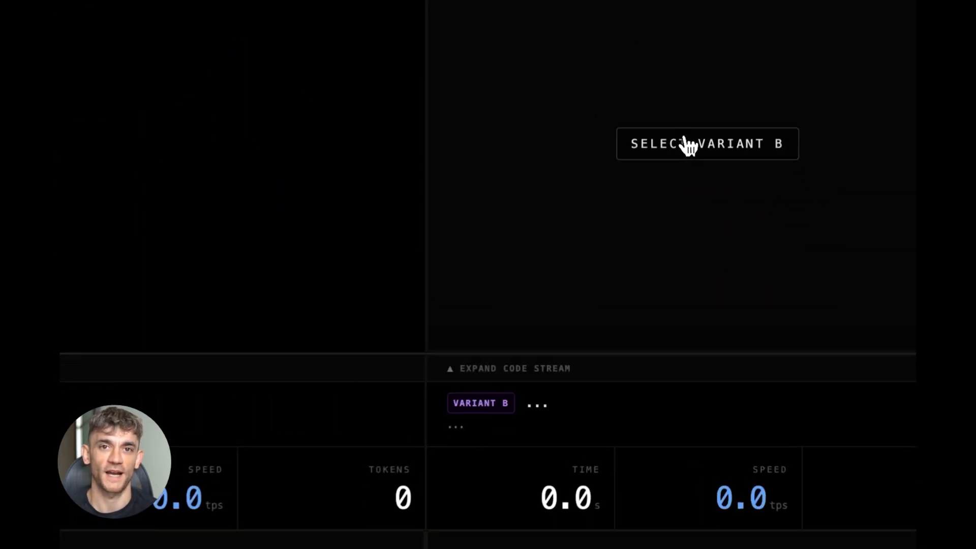
pyautogui.click(708, 143)
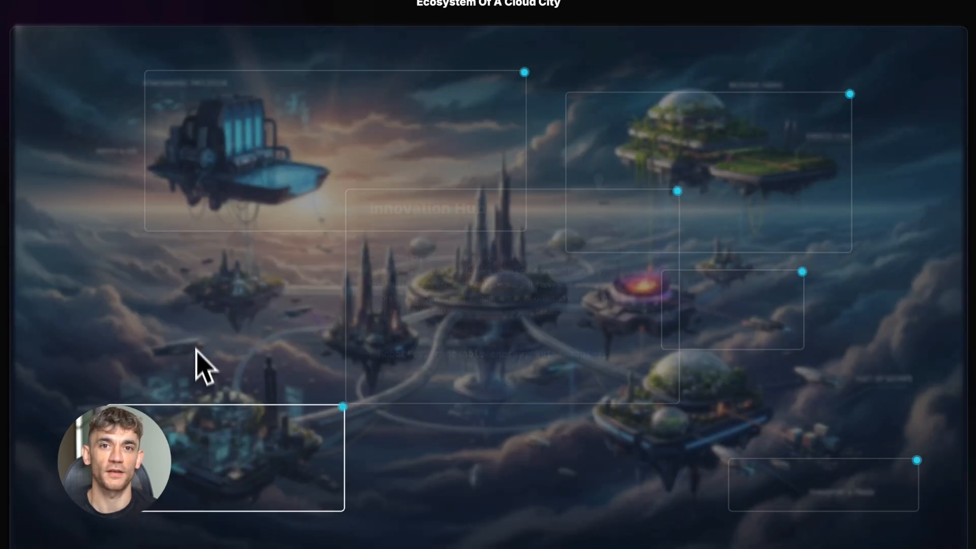
# - Select one of the annotated regions in the Cloud City ecosystem image
pyautogui.click(223, 155)
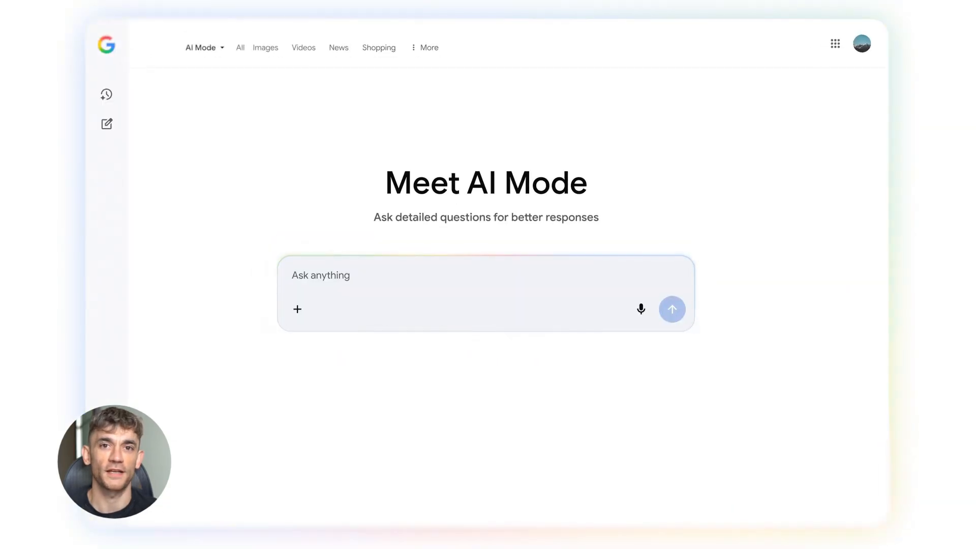
# - Ask AI Mode for the best places to see the northern lights this winter with specific dates and tours to join, then read the answer
pyautogui.write('where are the best places to see the northern lights this winter? include specific dates and times for best visibility, factoring in light pollution, weather, and solar activity.  recommend spots that I can get to myself as well as guided')
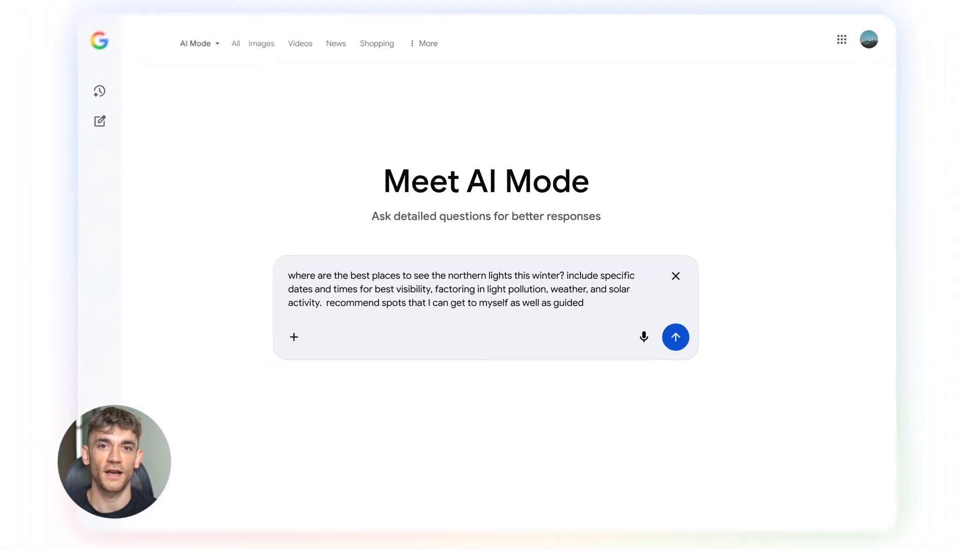
pyautogui.write('tours I can join.')
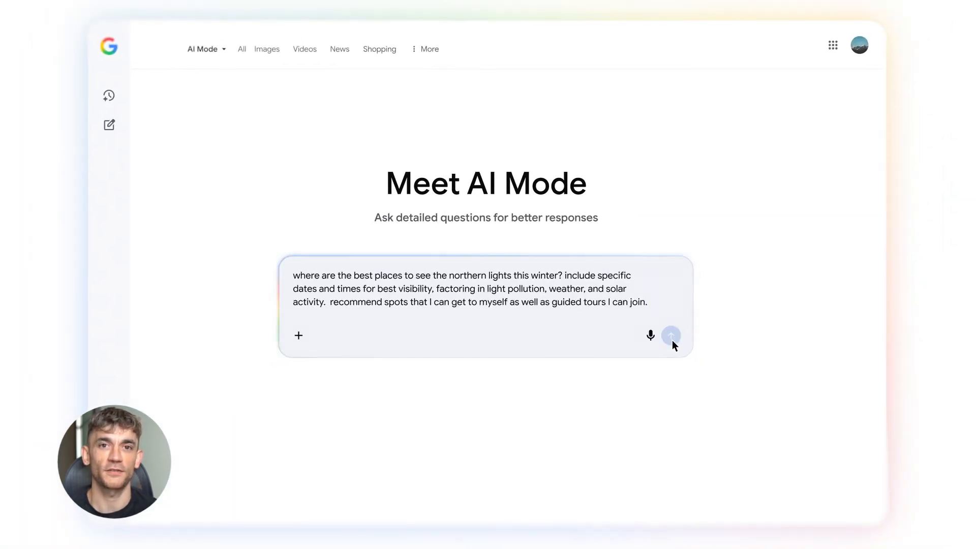
pyautogui.click(671, 335)
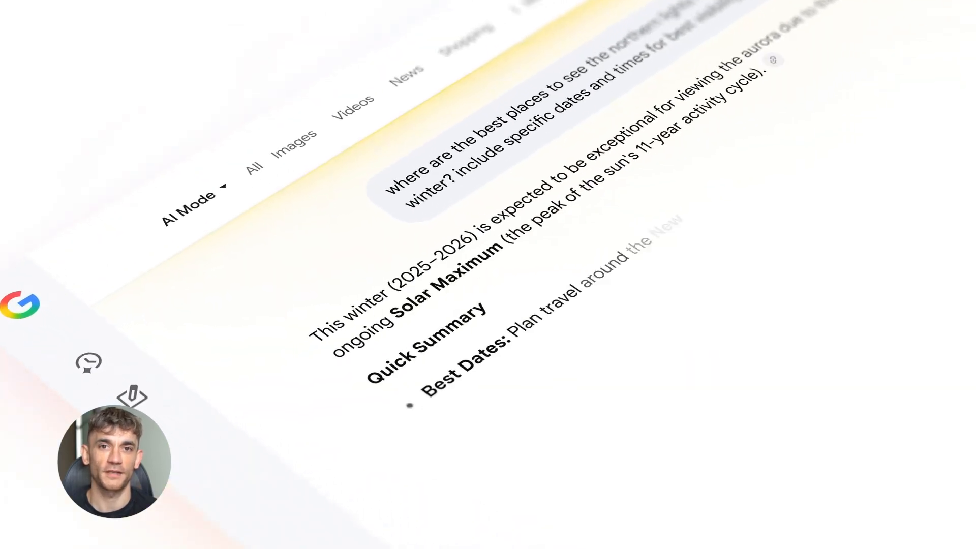
pyautogui.scroll(-3)
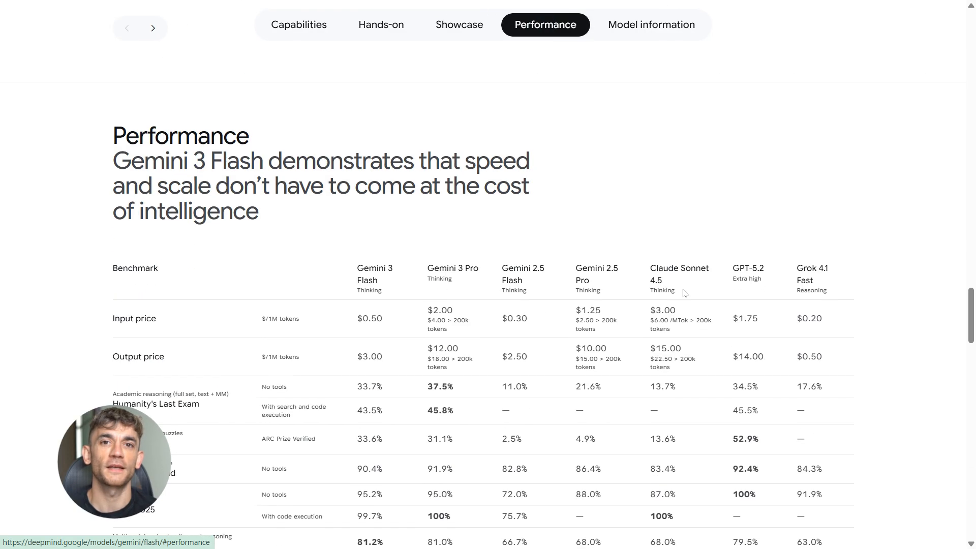
# - Scroll the Gemini 3 Flash benchmark table, then resend the northern lights question in AI Mode
pyautogui.scroll(-3)
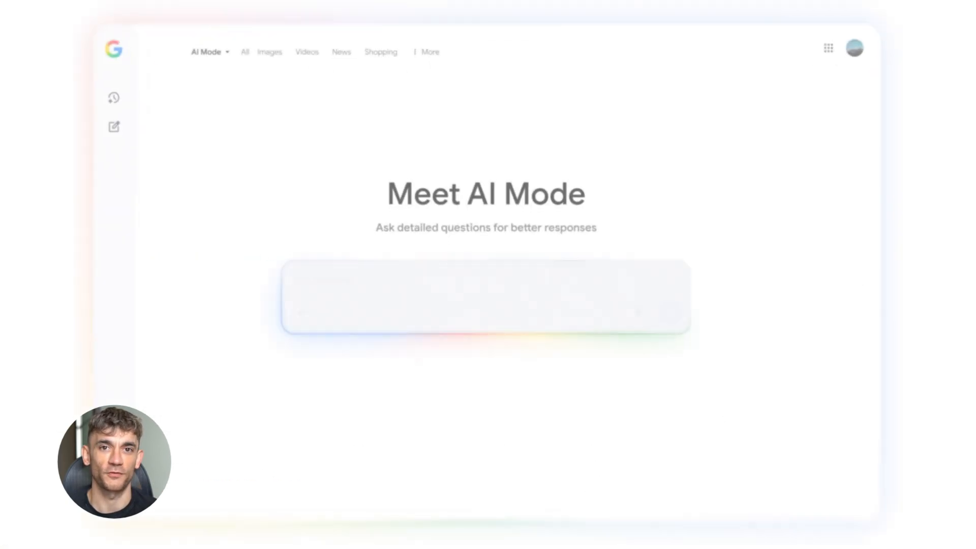
pyautogui.write('where are the best places to see the northern lights this winter? include specific')
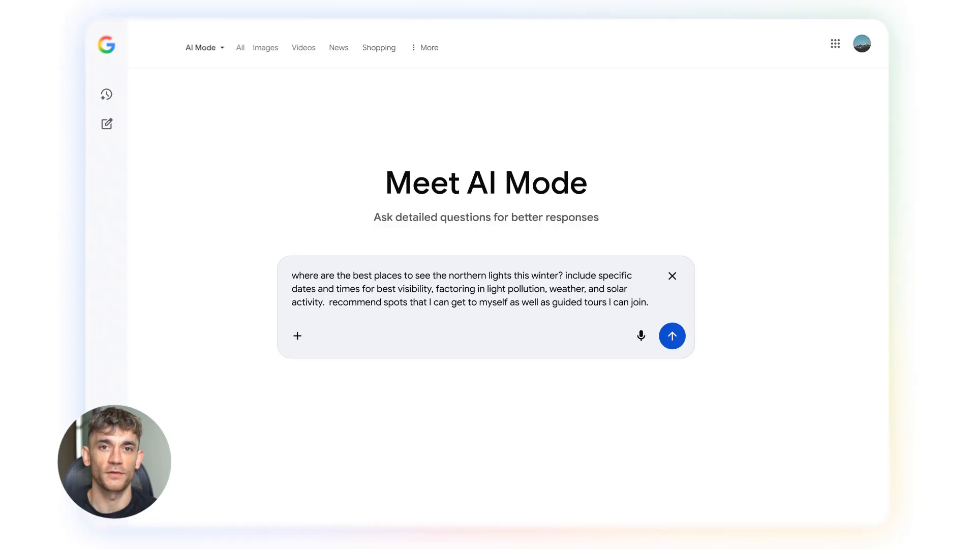
pyautogui.click(672, 336)
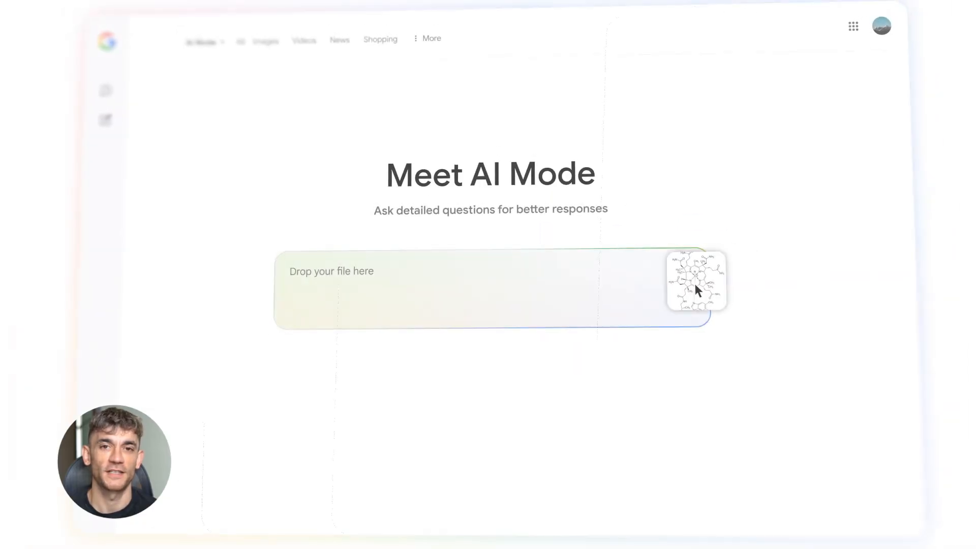
# - Ask AI Mode to identify the attached molecule and explain the corrin ring versus hemoglobin's porphyrin ring
pyautogui.write('can you identify this molecule and explain the structural difference between the corrin ring system shown here and the porphyrin ring found in hemoglobin? also give me a fun analogy to help me remember how this works.')
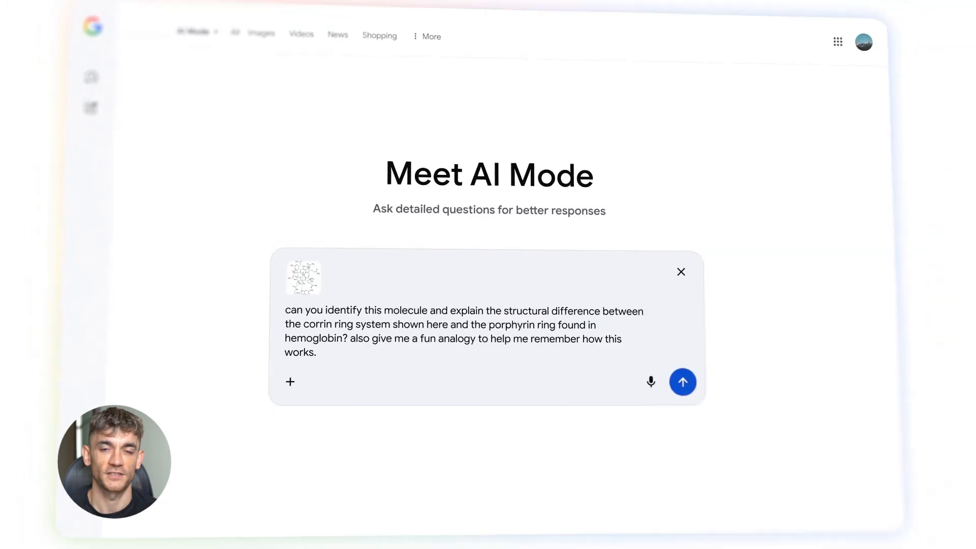
pyautogui.click(682, 382)
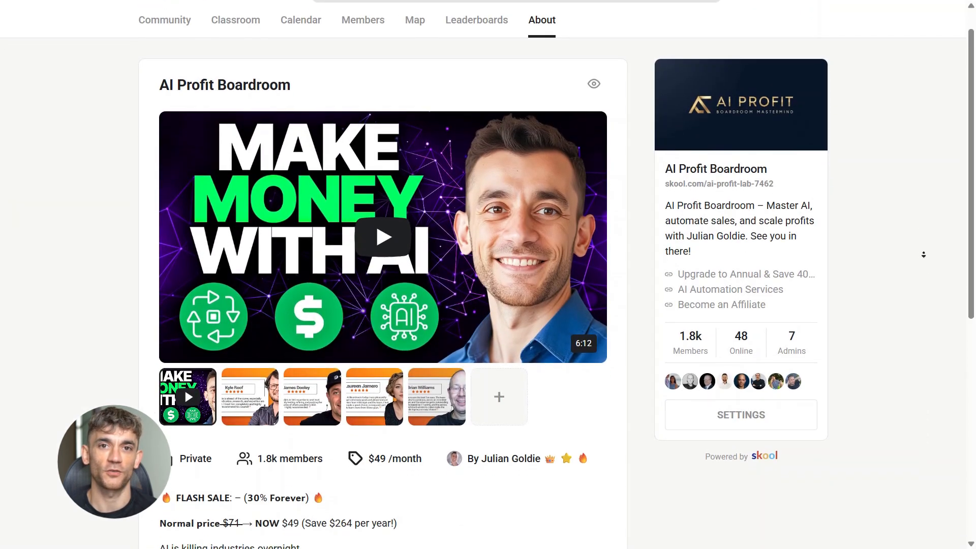
# - Scroll through the AI Profit Boardroom About page and back to the top
pyautogui.scroll(-3)
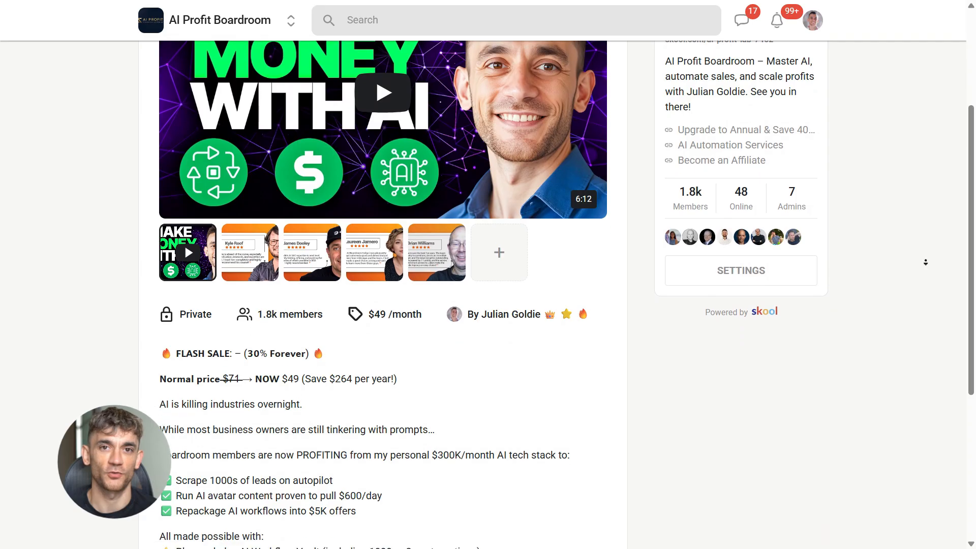
pyautogui.scroll(-3)
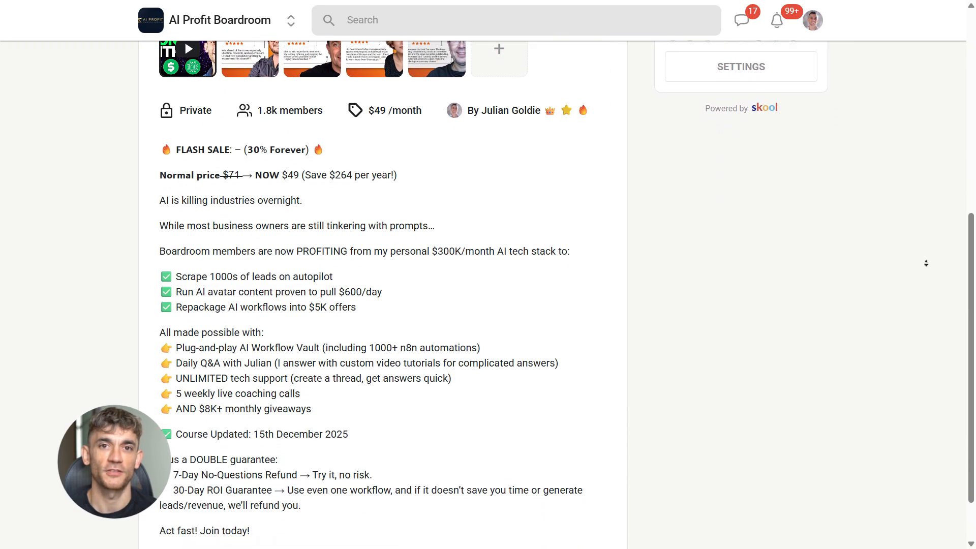
pyautogui.scroll(3)
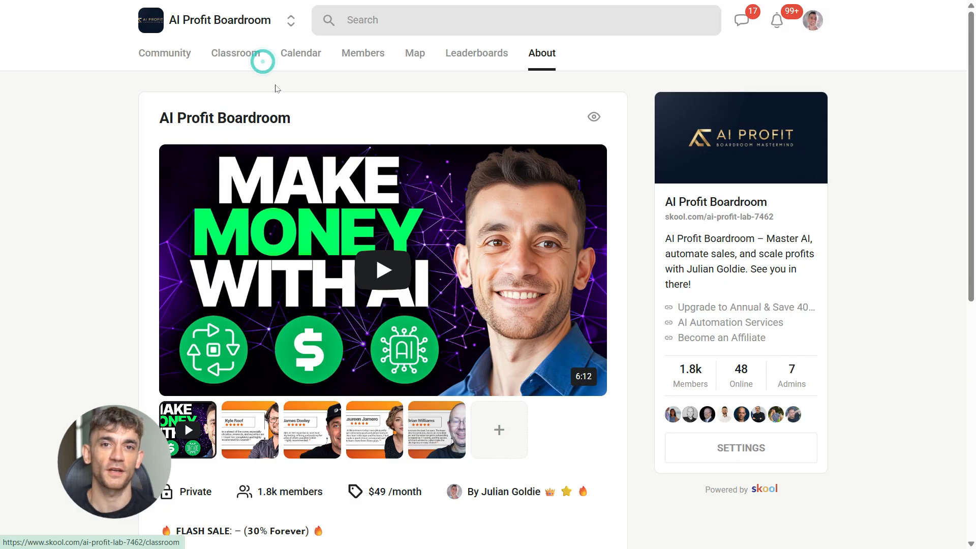
# - Browse the Classroom course cards, then head to the AI Money Lab community's About page
pyautogui.click(235, 53)
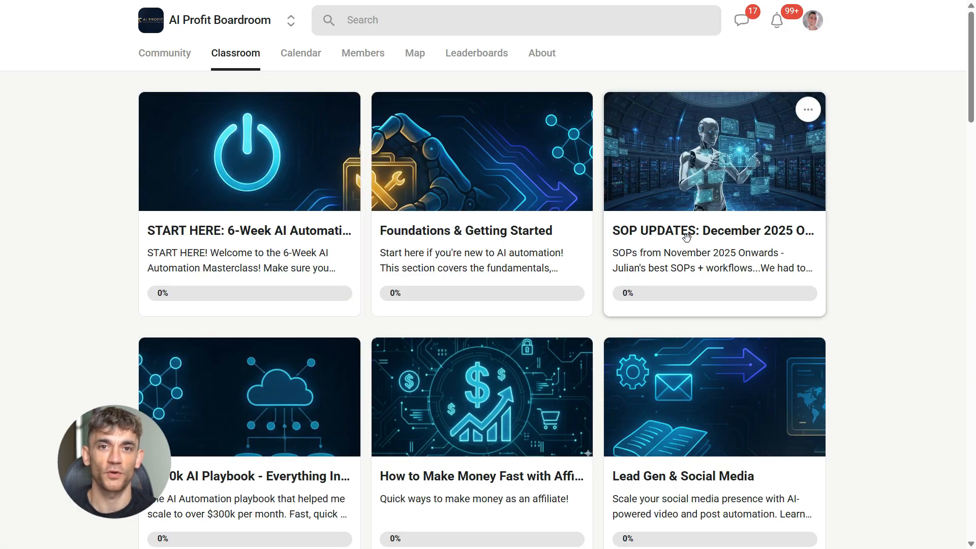
pyautogui.scroll(-3)
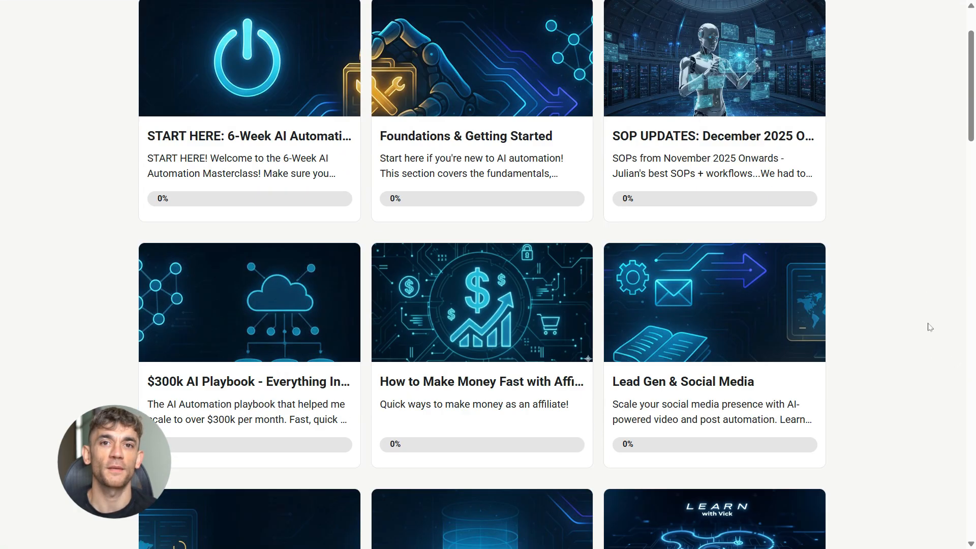
pyautogui.scroll(-3)
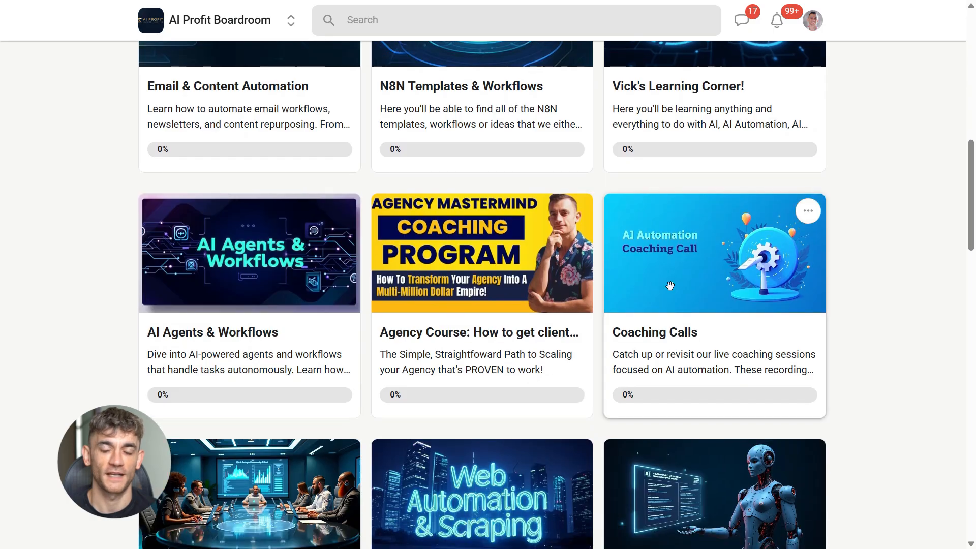
pyautogui.scroll(-3)
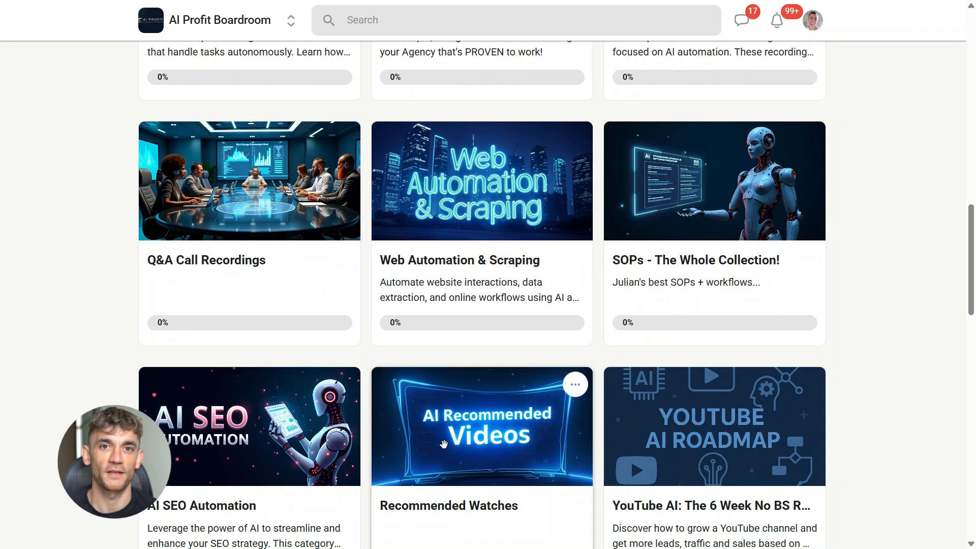
pyautogui.scroll(3)
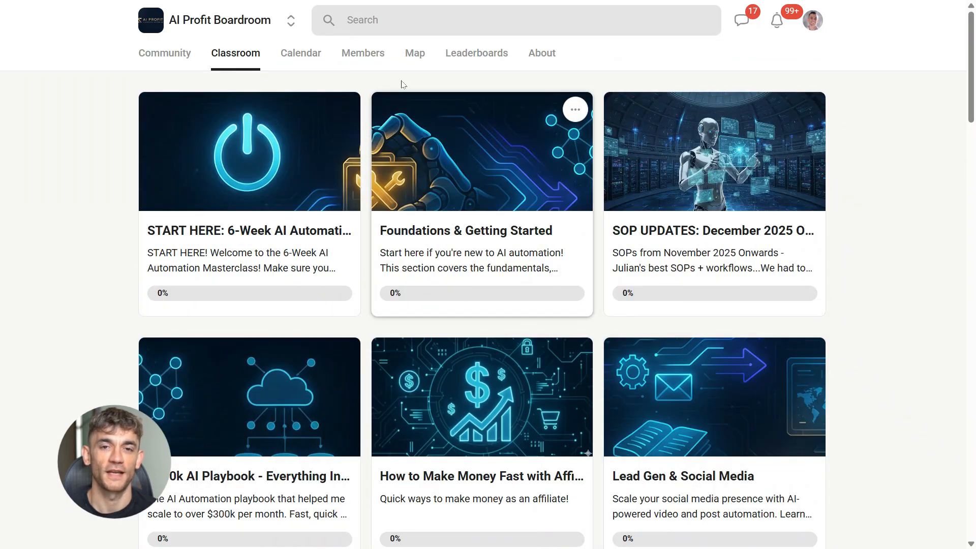
pyautogui.click(541, 53)
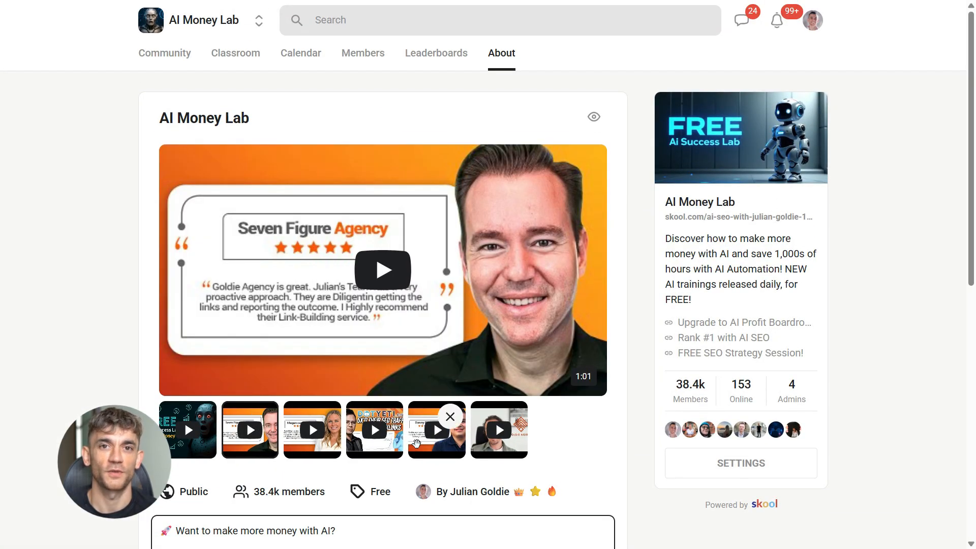
# - Scroll the AI Money Lab About page and go to its community feed
pyautogui.scroll(-3)
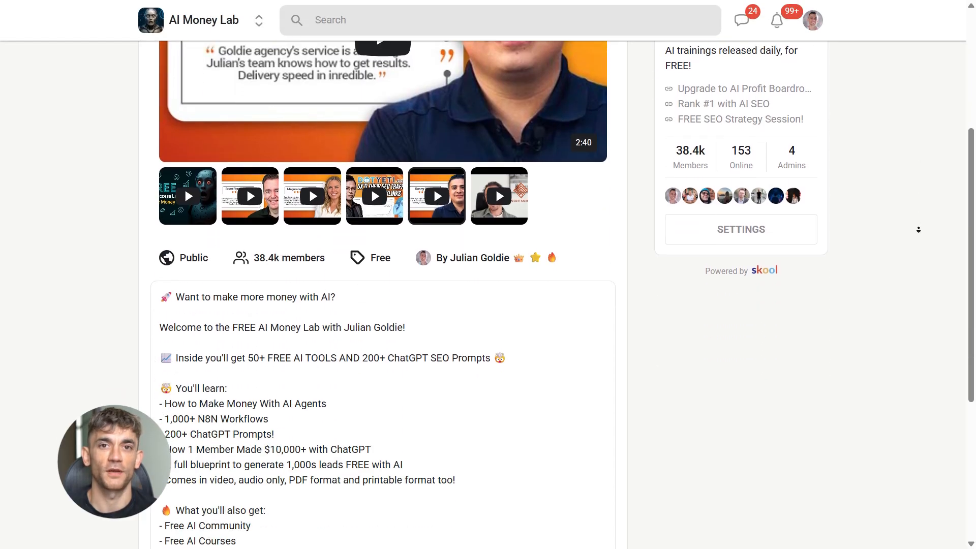
pyautogui.scroll(3)
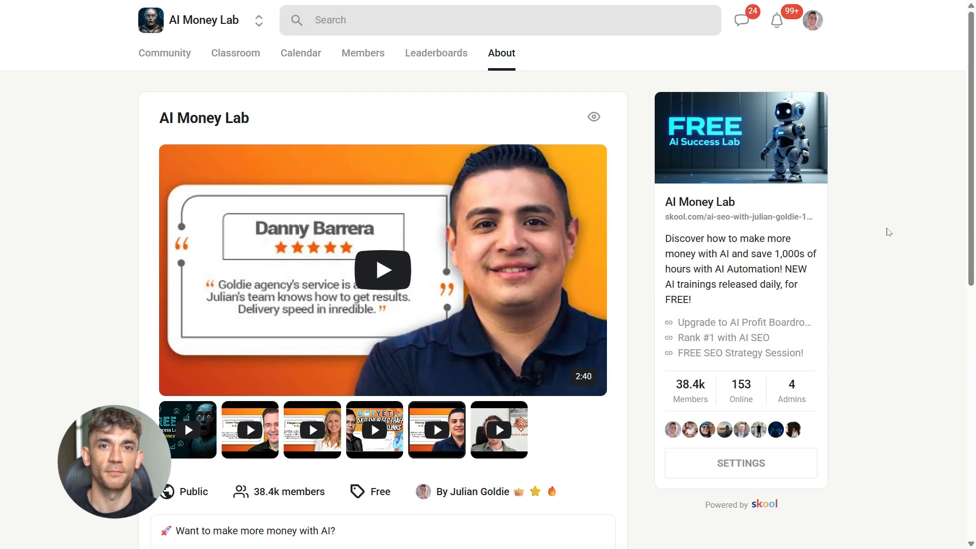
pyautogui.click(165, 53)
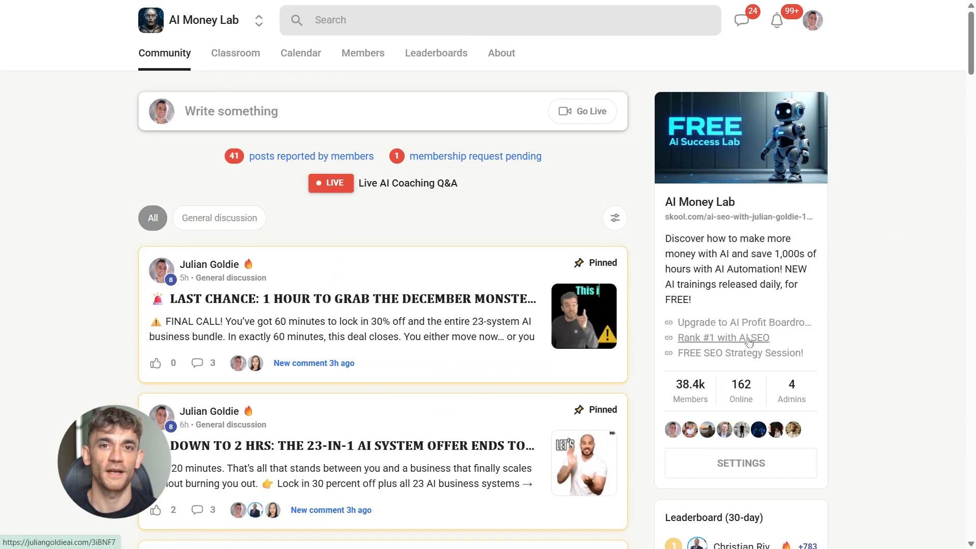
# - Browse the AI Money Lab classroom's AI automation and free AI SEO courses
pyautogui.click(235, 53)
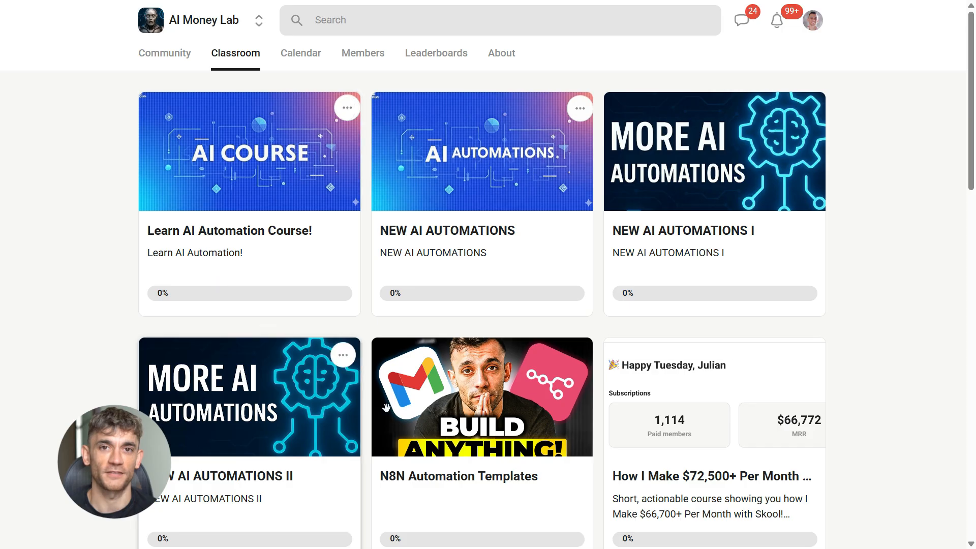
pyautogui.scroll(-3)
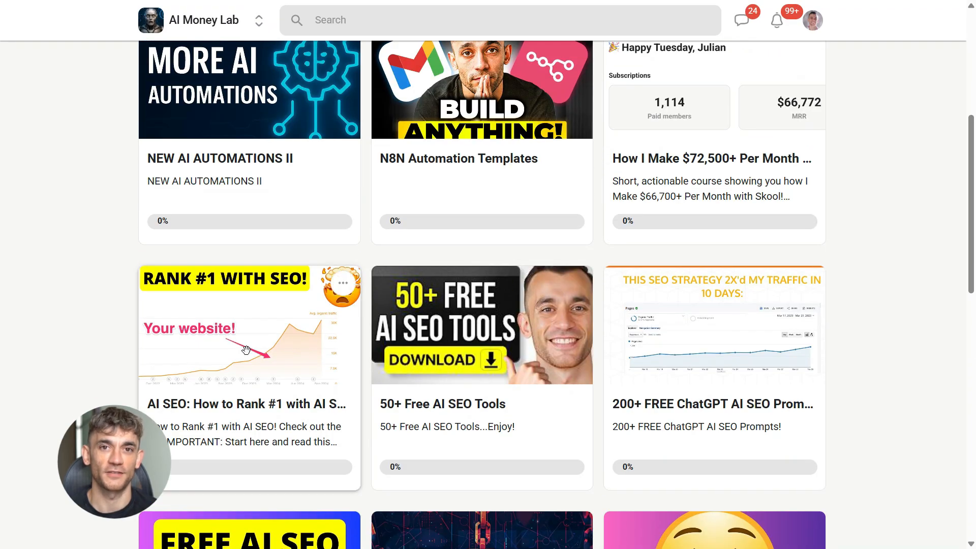
pyautogui.scroll(-3)
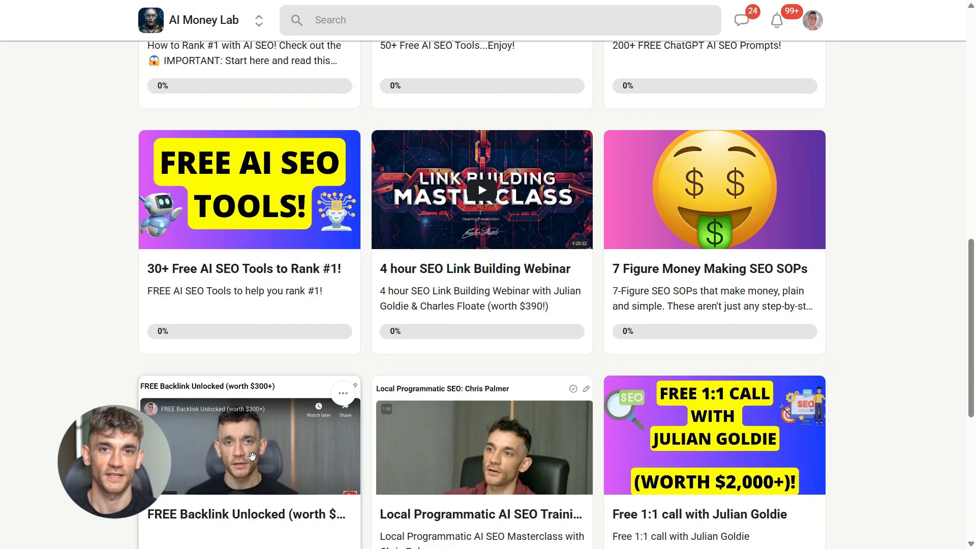